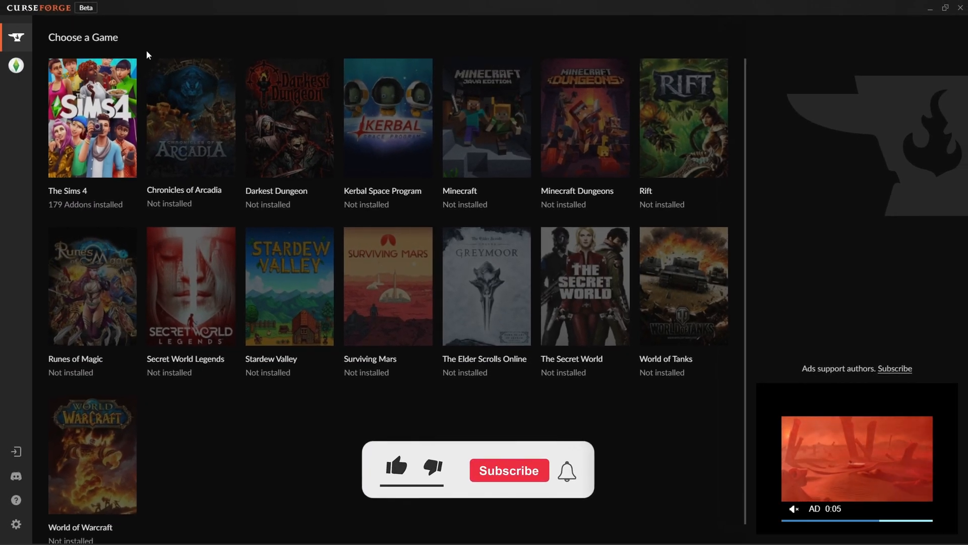
Step: Choose The Sims 4 to open its Get More Mods page
click(396, 468)
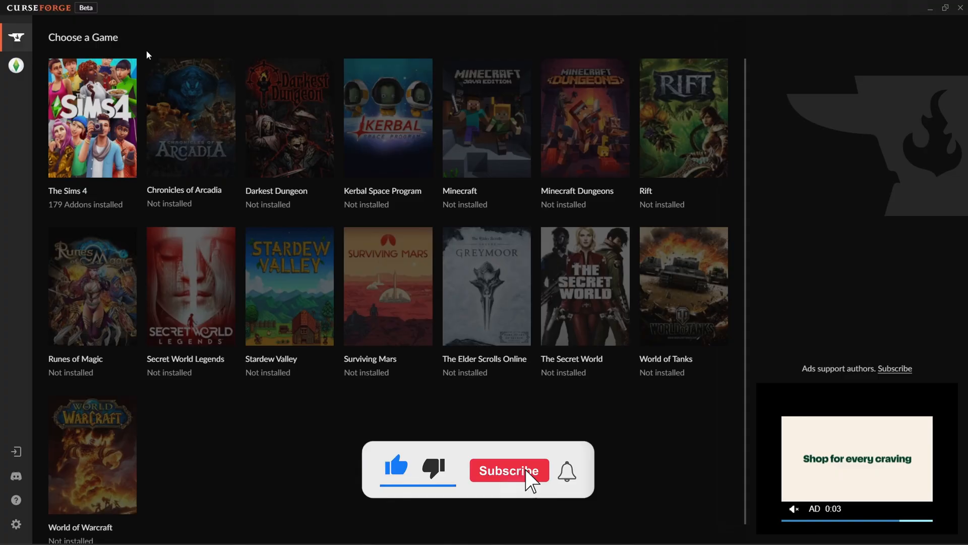
click(91, 117)
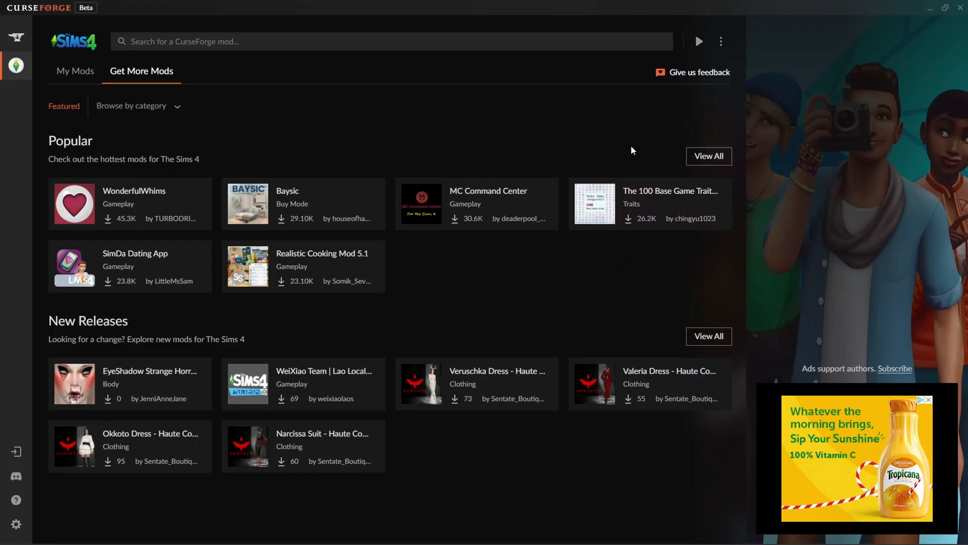
mouse_move(567, 245)
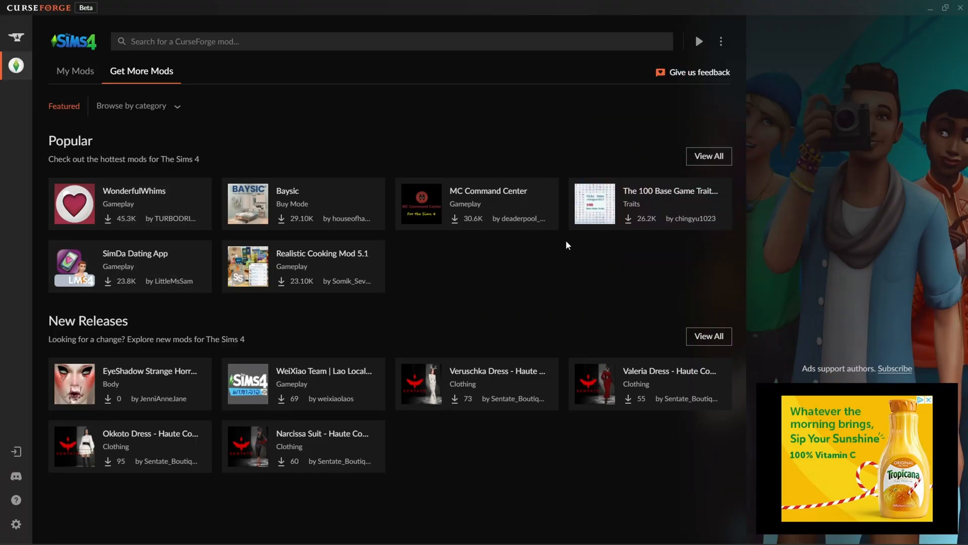
mouse_move(706, 253)
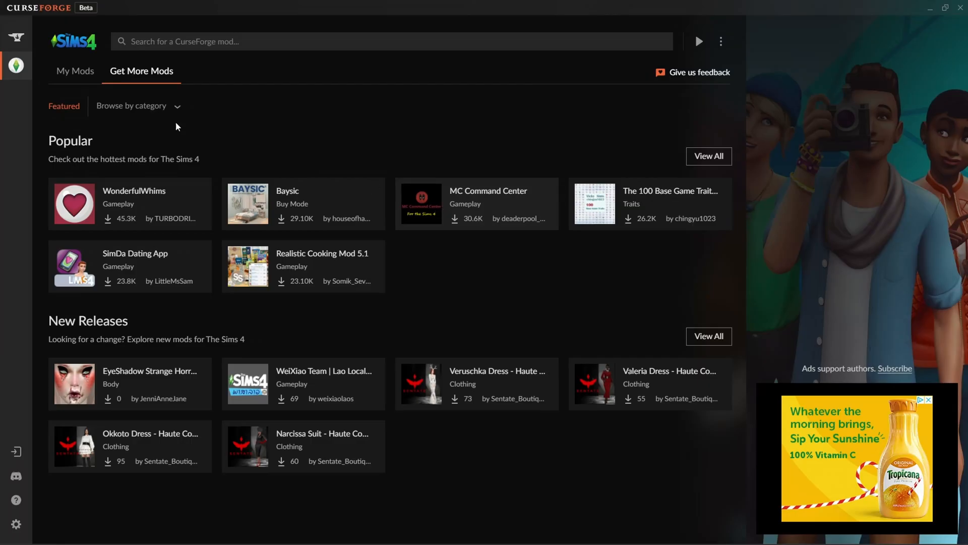
Step: Browse the installed Sims 4 mods in My Mods, then return to Get More Mods
click(75, 71)
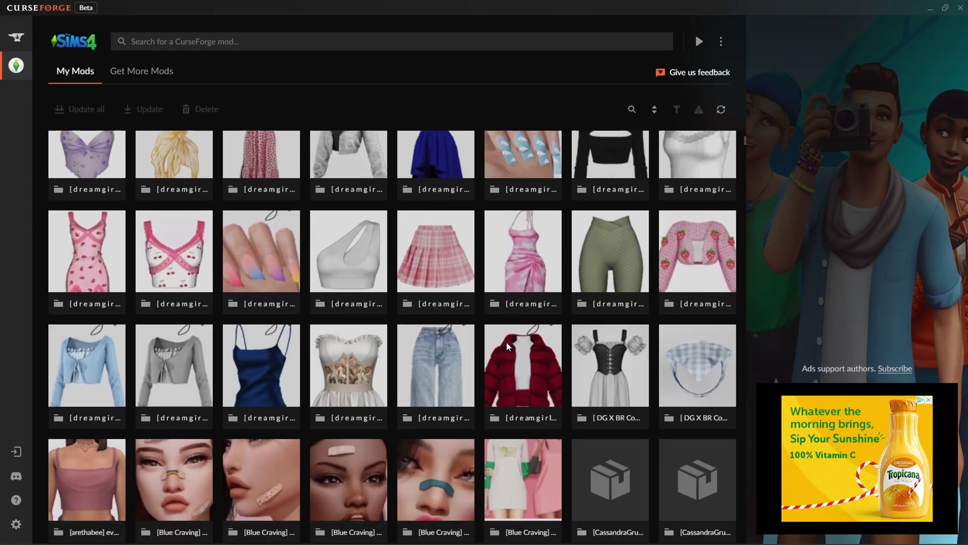
scroll(down, 3)
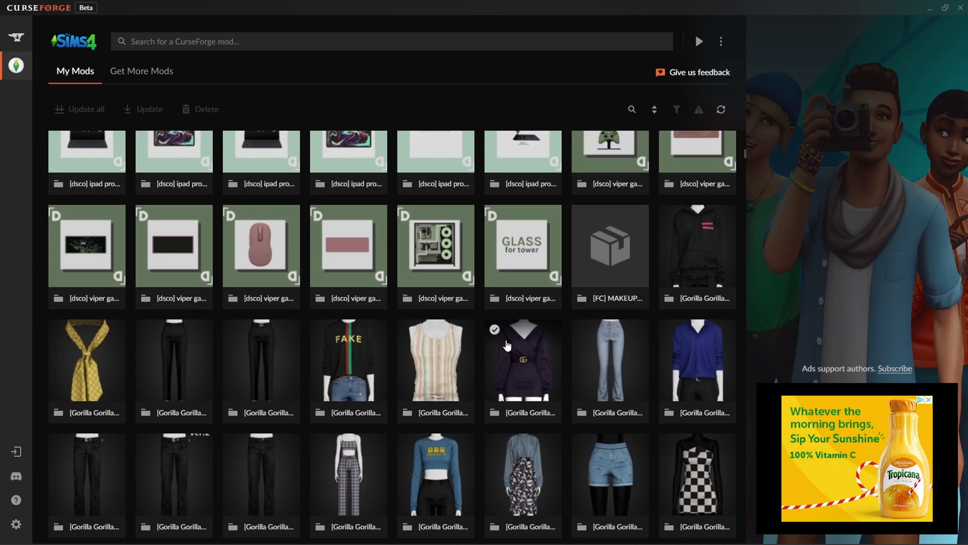
click(141, 70)
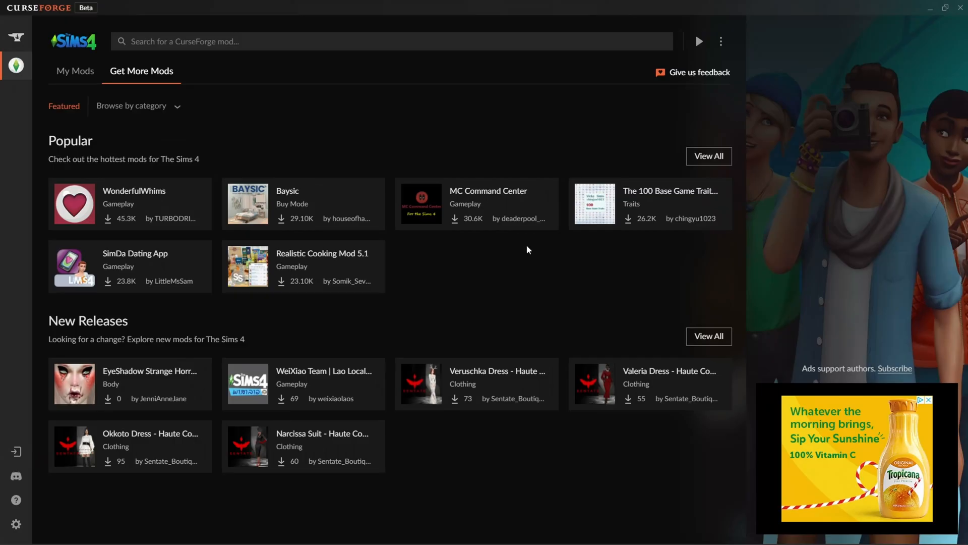
mouse_move(577, 261)
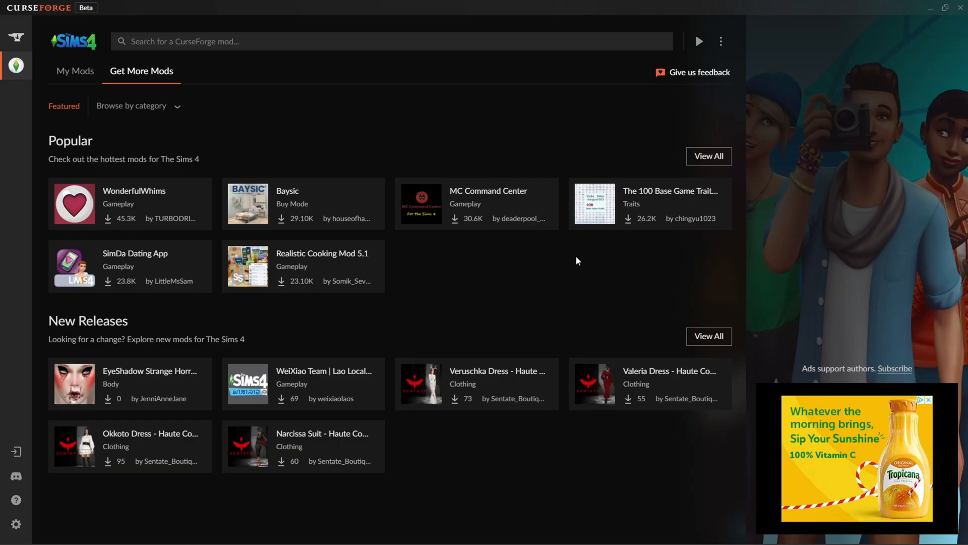
mouse_move(173, 228)
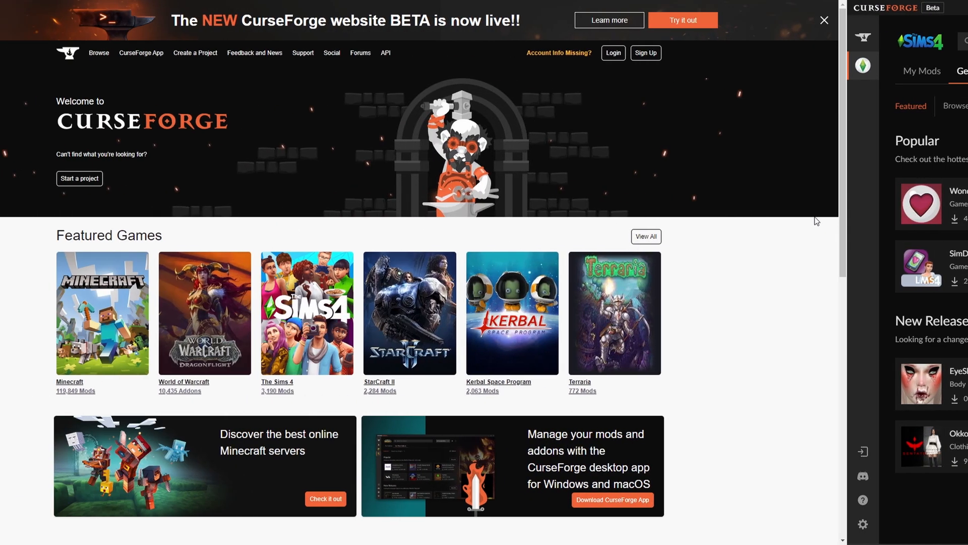
Step: Download the CurseForge installer for Windows from the website
scroll(down, 3)
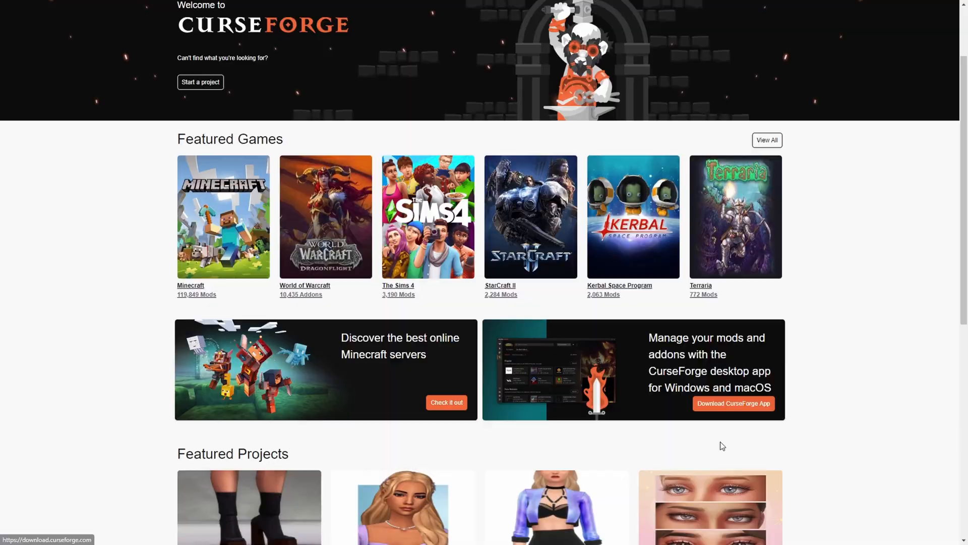
click(733, 403)
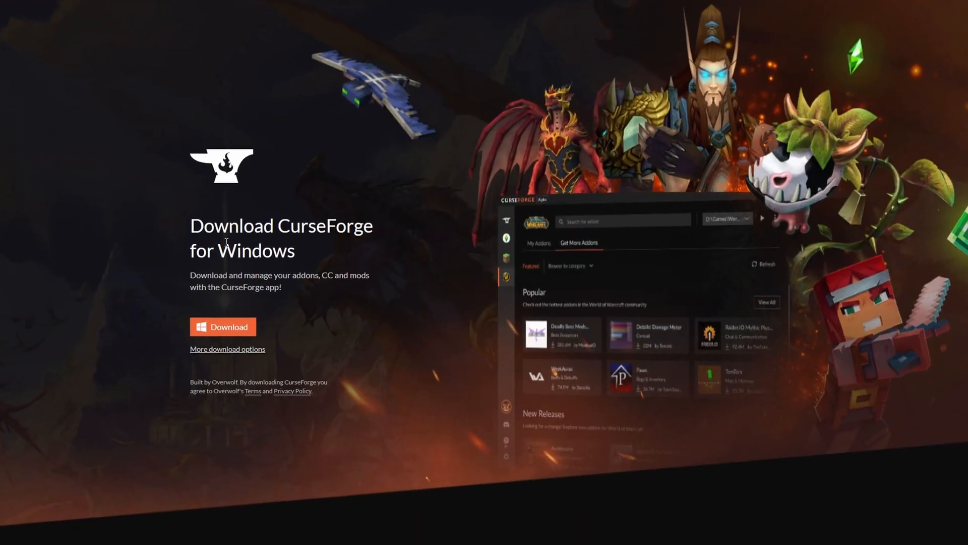
click(227, 349)
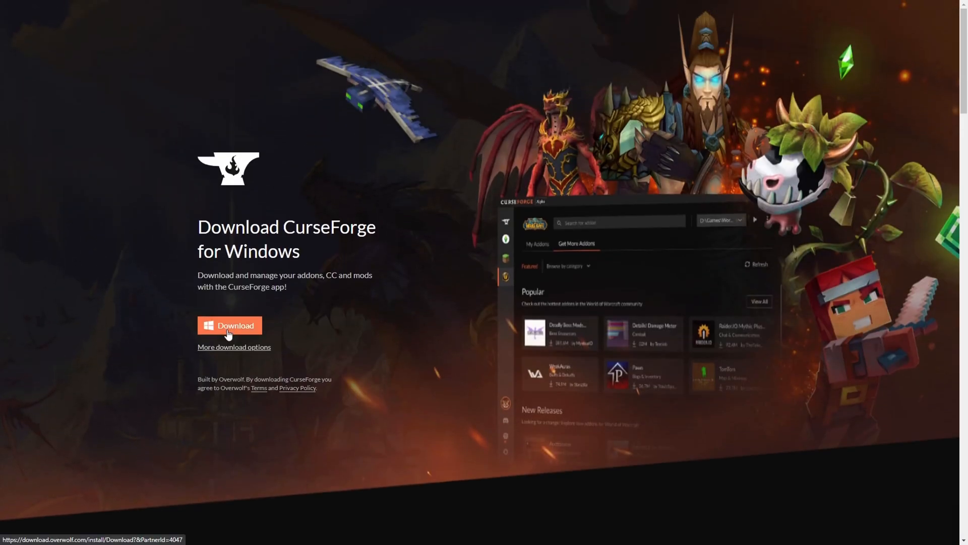
mouse_move(831, 72)
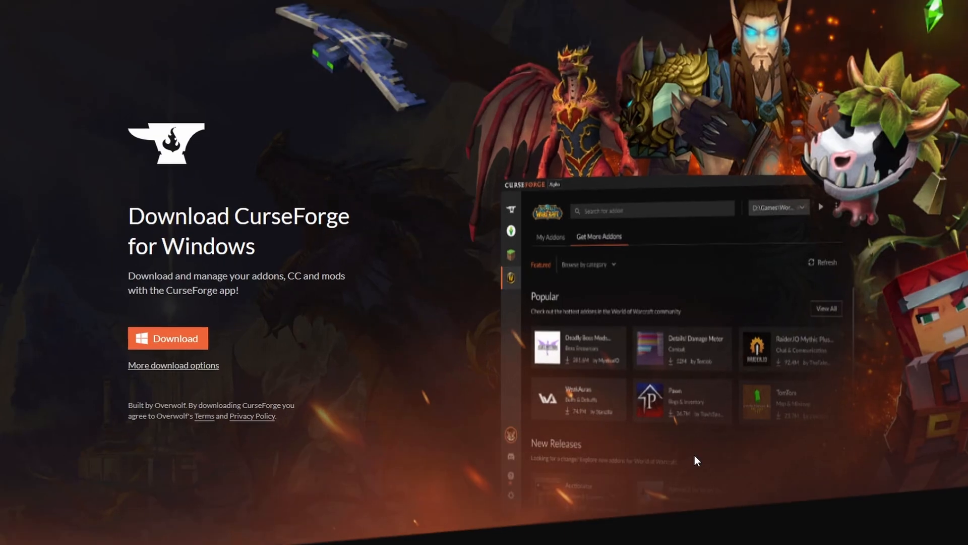
Step: Scroll the download page to the footer and back to the top
scroll(down, 3)
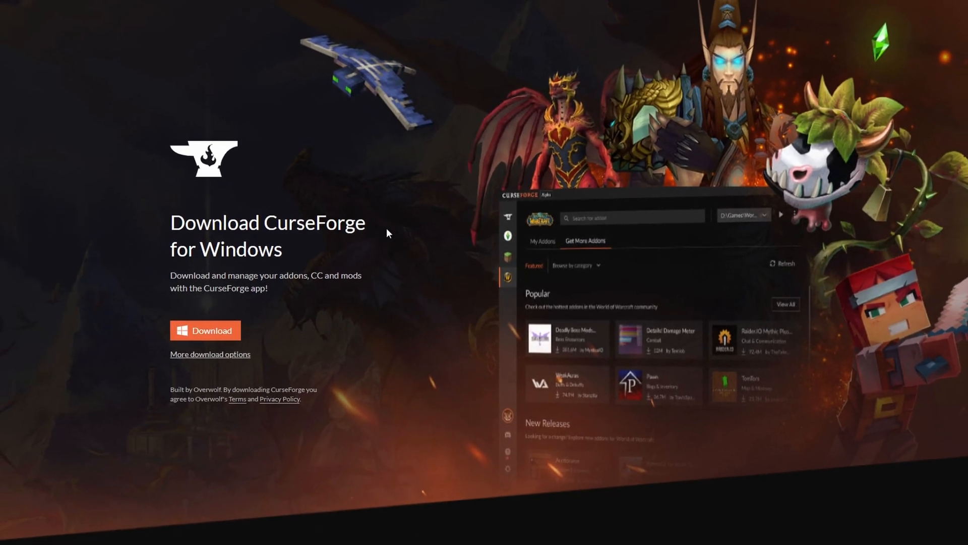
scroll(down, 3)
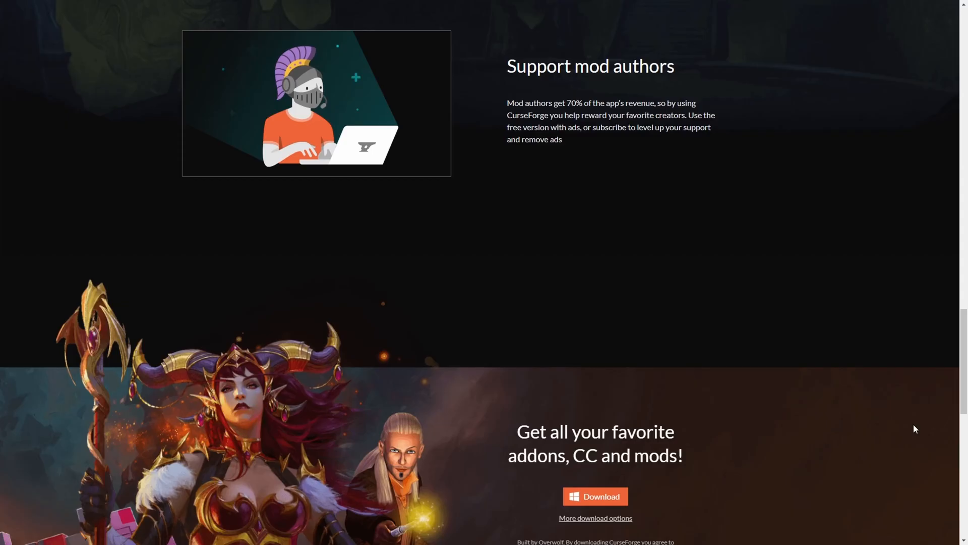
scroll(down, 3)
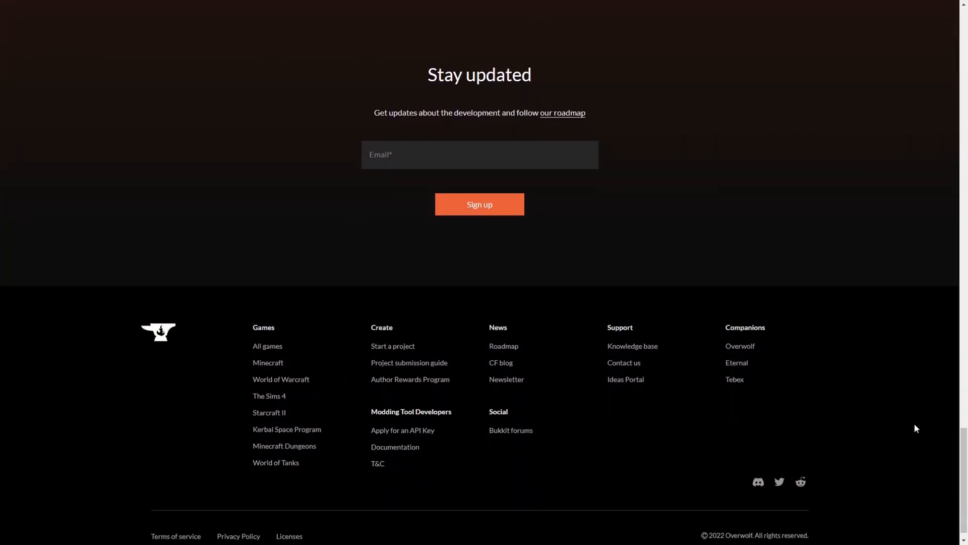
scroll(up, 3)
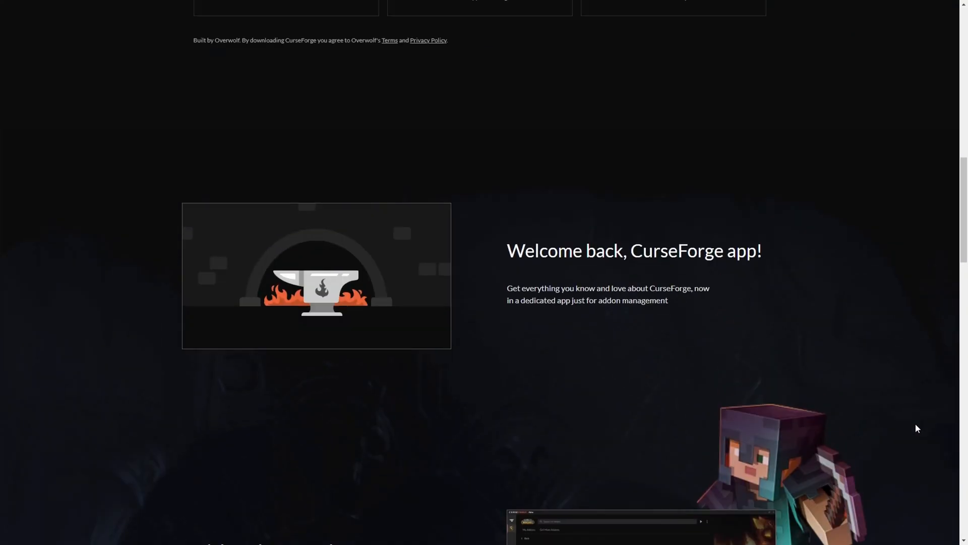
scroll(up, 3)
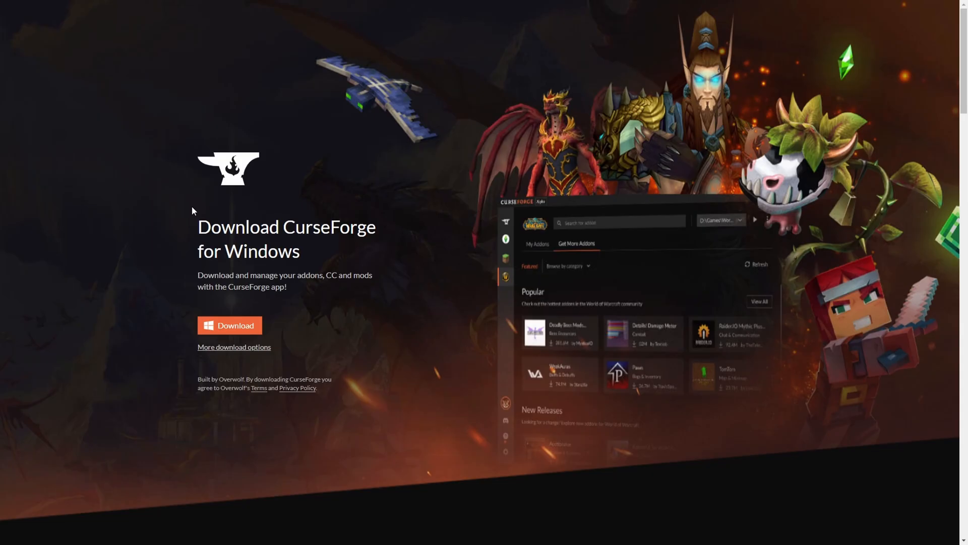
mouse_move(464, 226)
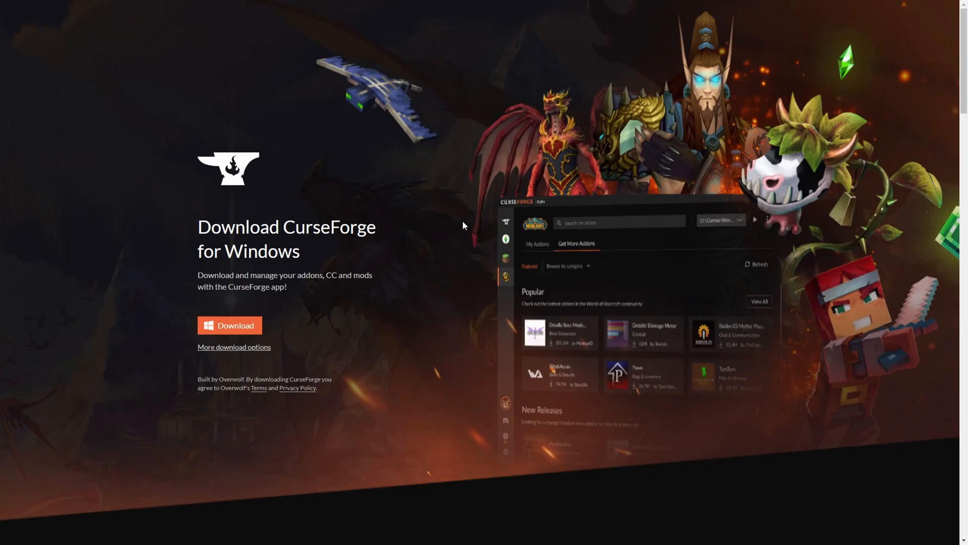
mouse_move(498, 299)
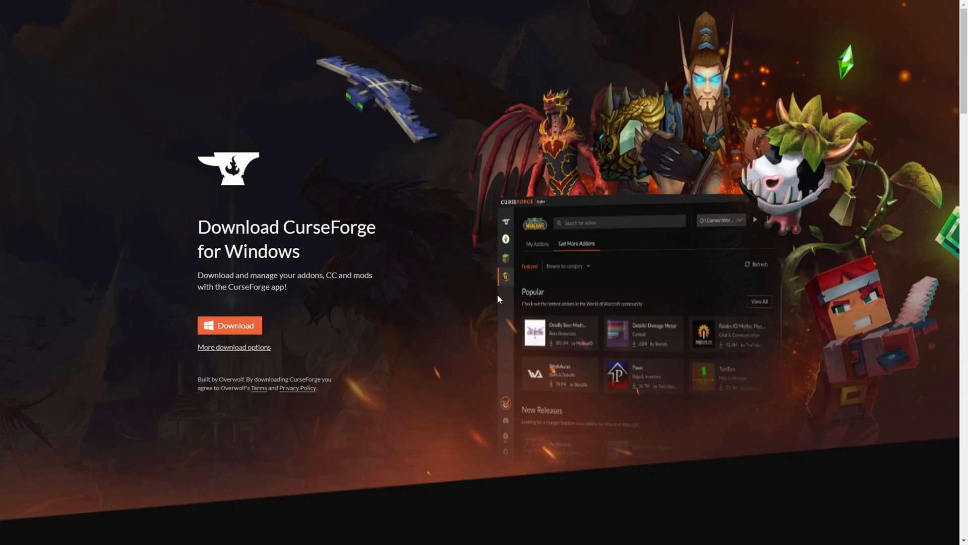
mouse_move(613, 277)
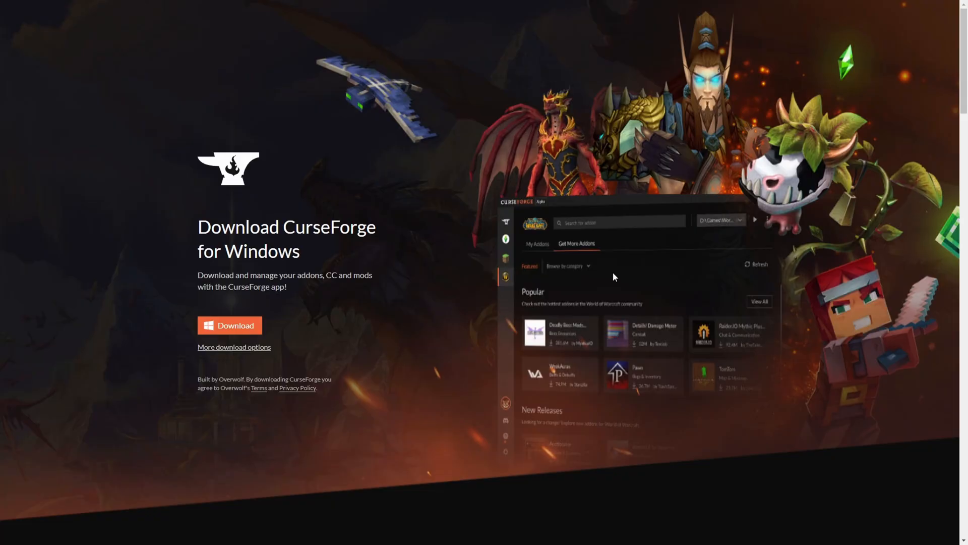
Step: Check CurseForge - Installer (1).exe in the browser's downloads list
click(229, 325)
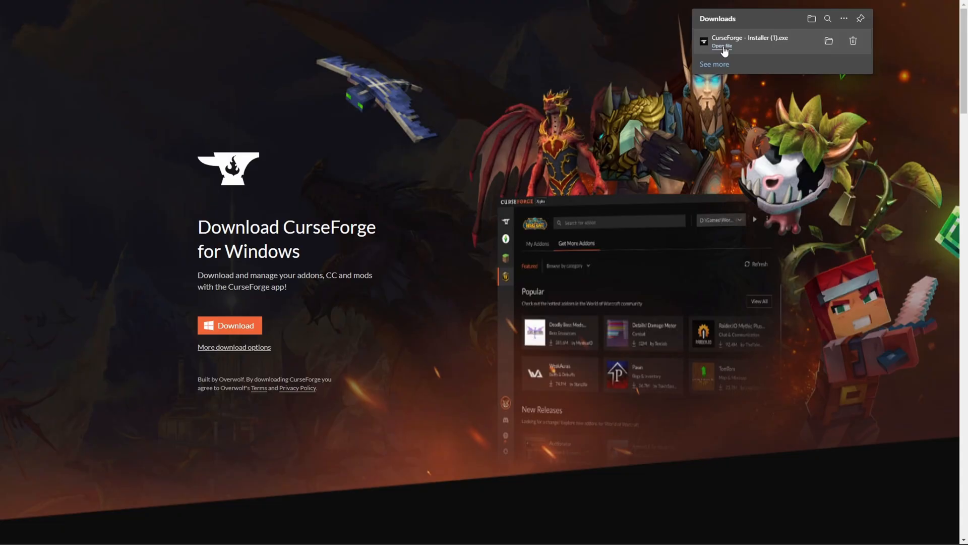
mouse_move(873, 43)
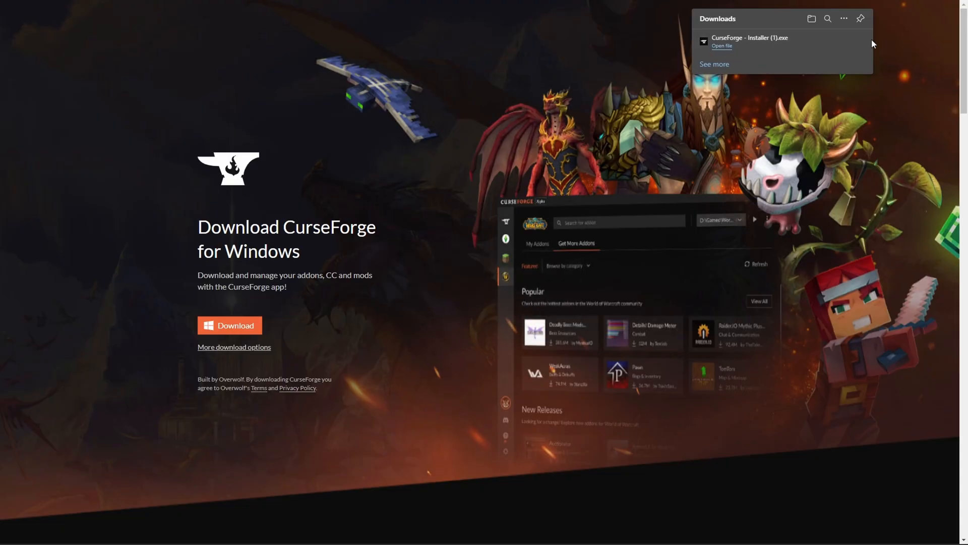
mouse_move(477, 286)
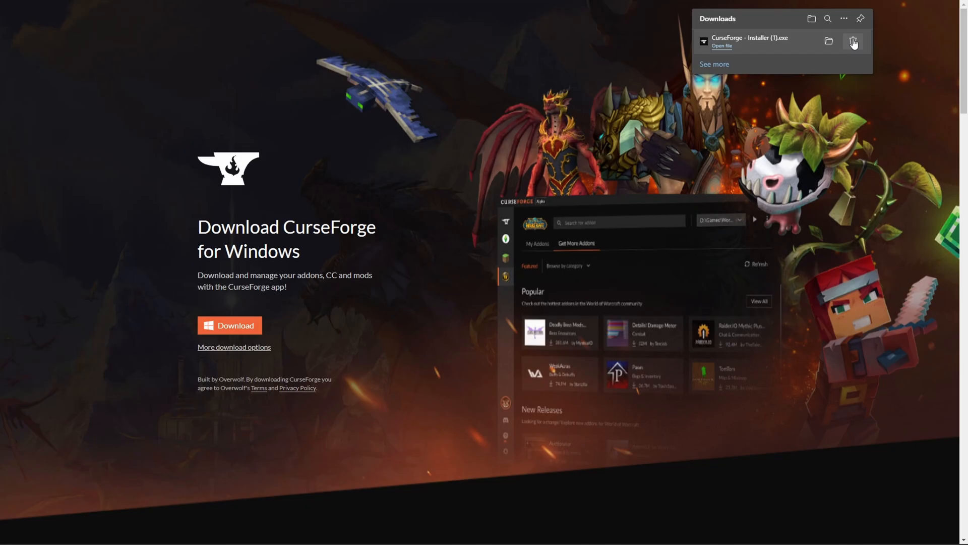
click(722, 46)
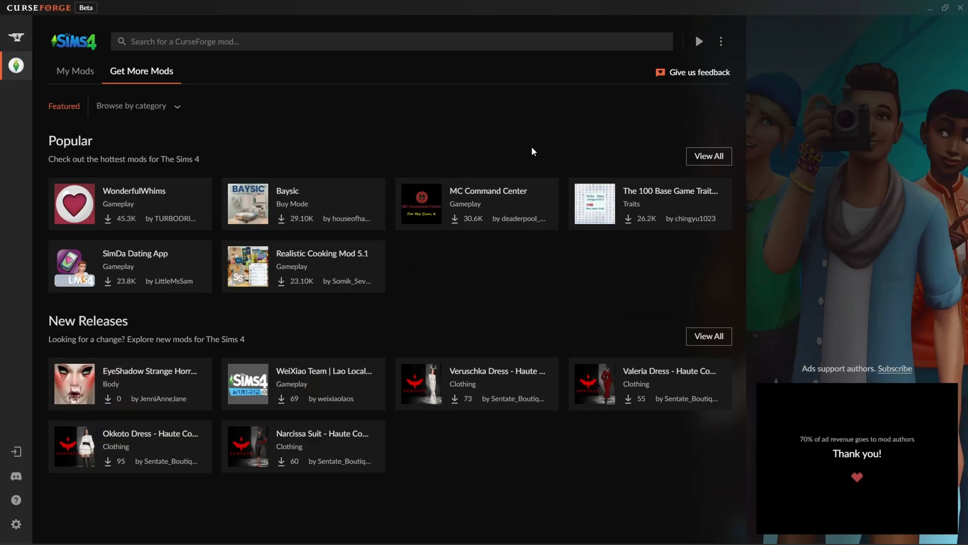
mouse_move(519, 312)
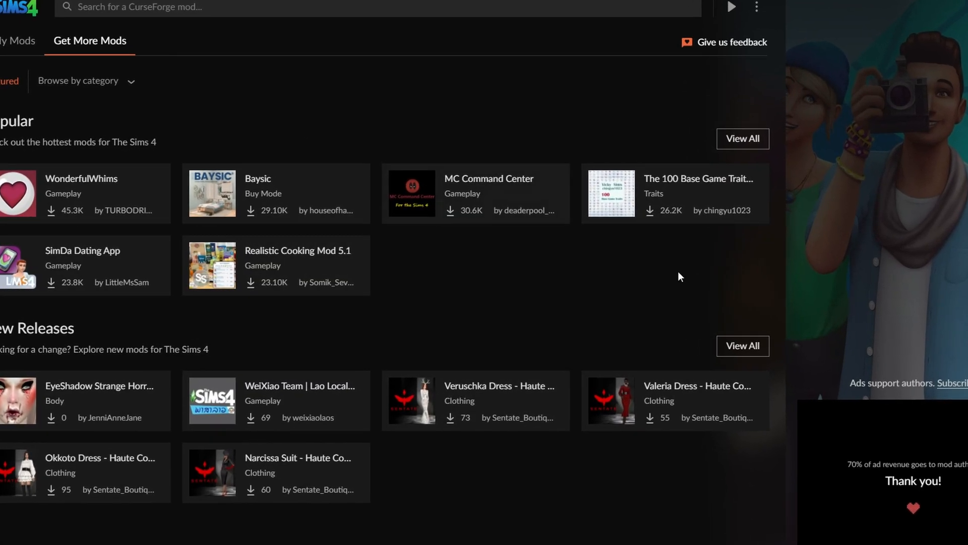
Step: Scroll back up the Sims 4 Featured mods page
scroll(up, 3)
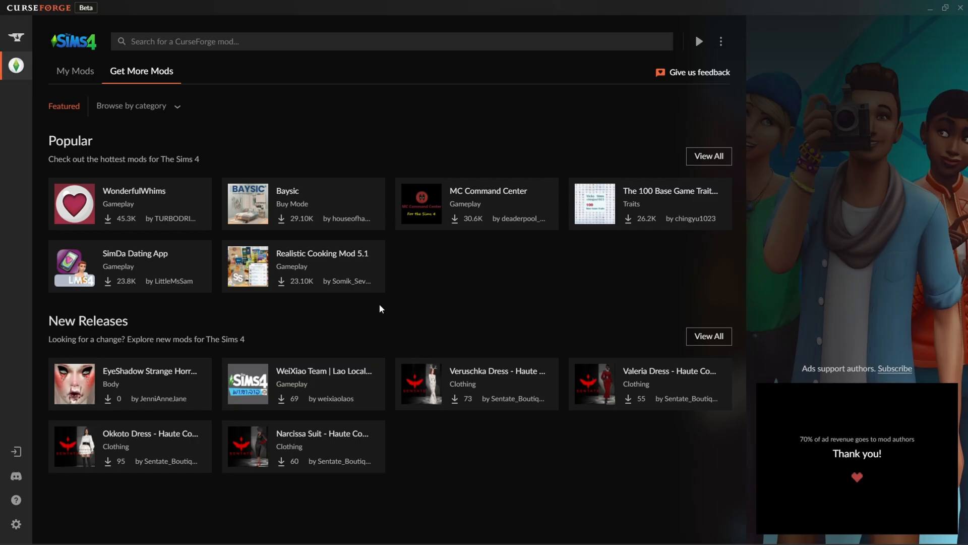
mouse_move(708, 156)
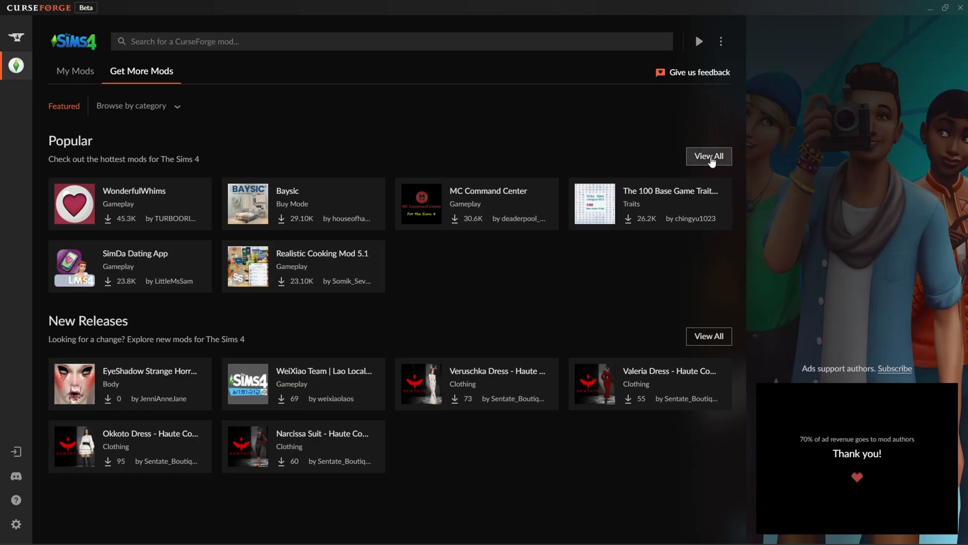
Step: Install Teen Jobs Collection from the full Popular list and go back
click(709, 156)
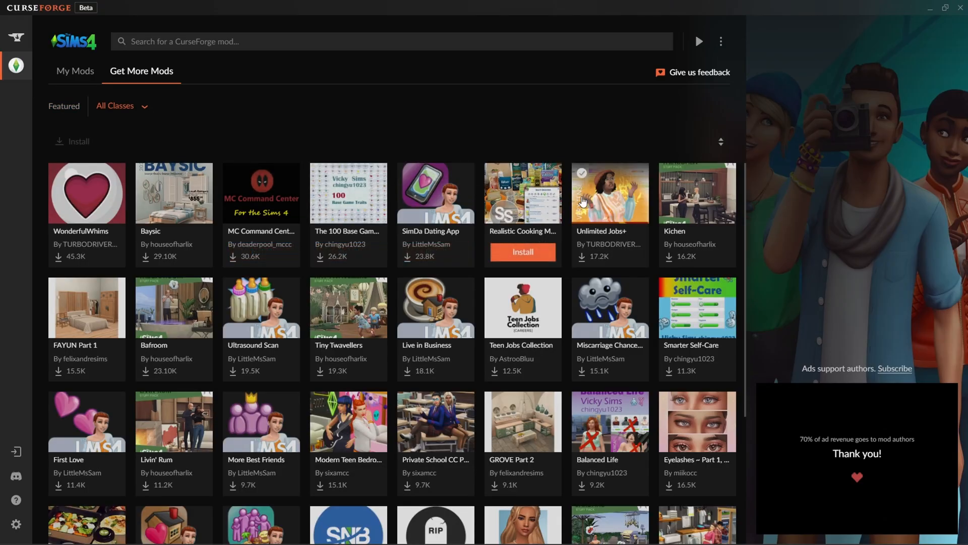
scroll(down, 3)
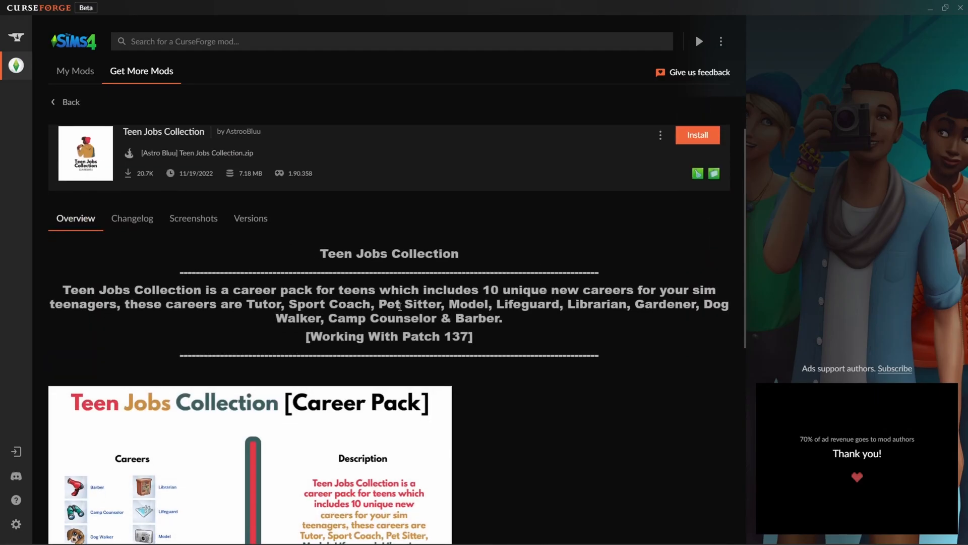
scroll(down, 3)
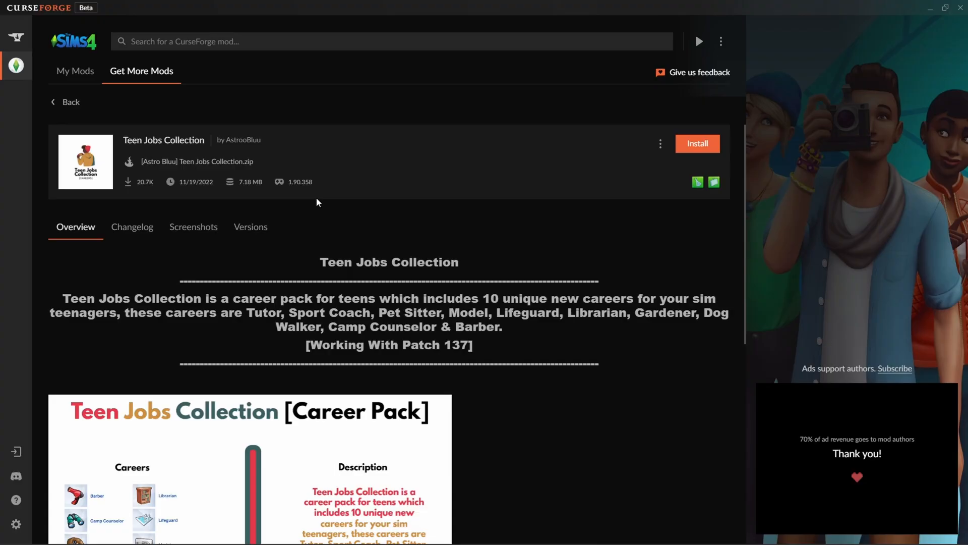
click(697, 143)
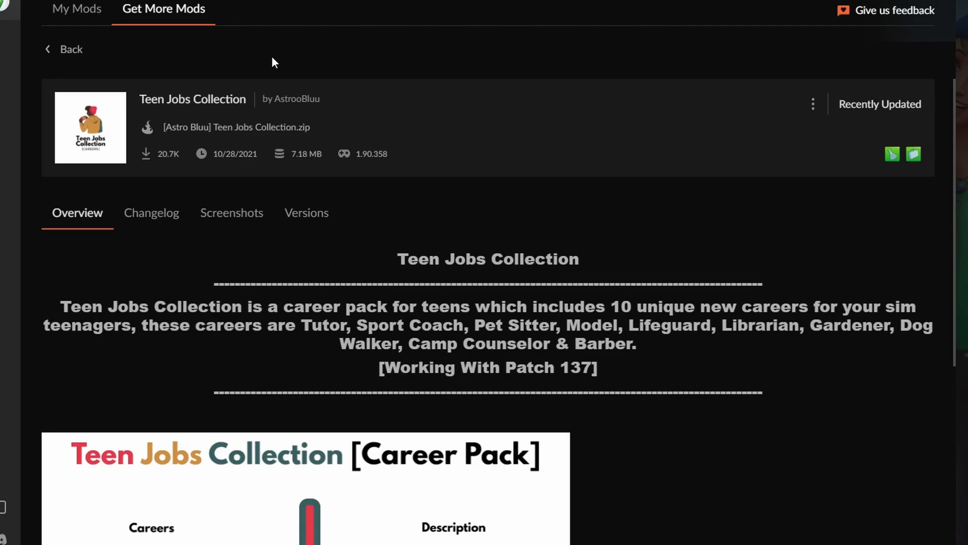
click(70, 49)
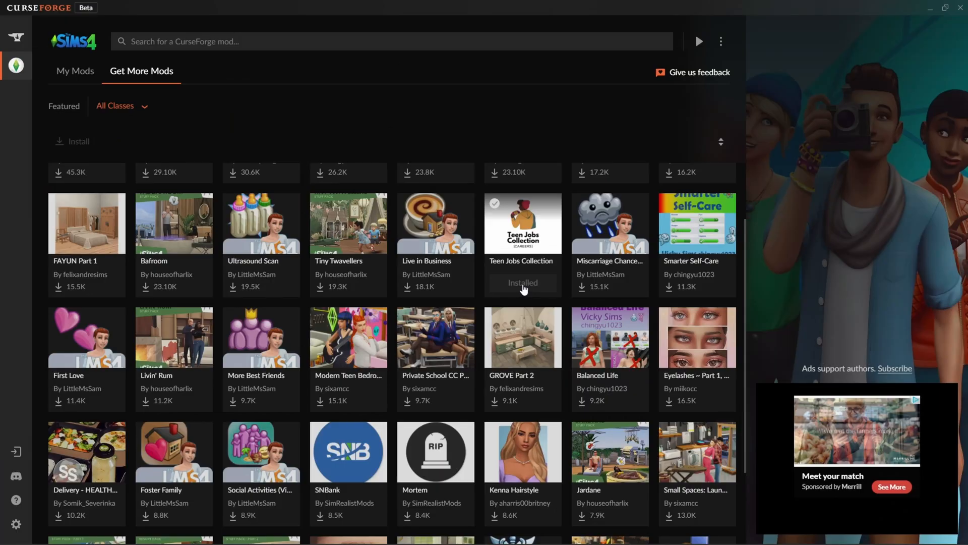
scroll(down, 3)
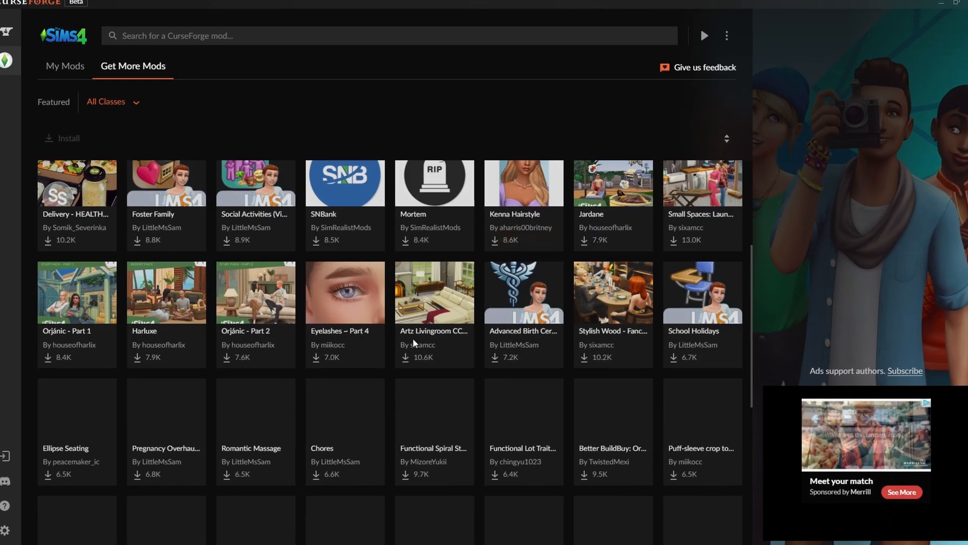
scroll(down, 3)
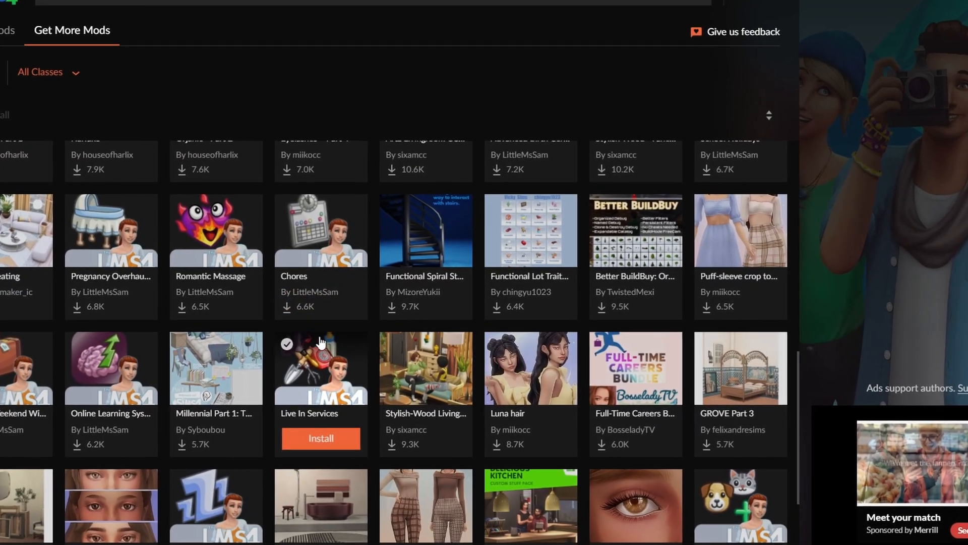
scroll(down, 3)
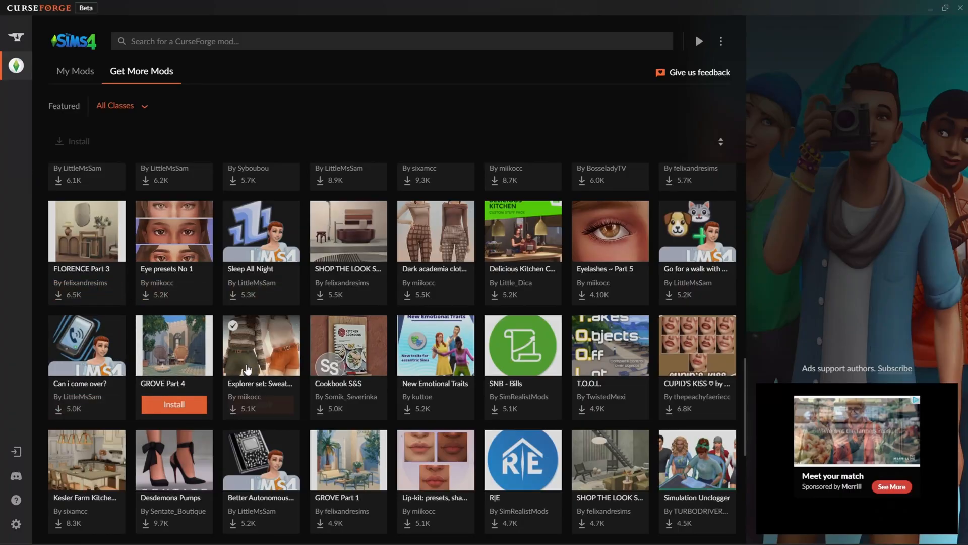
scroll(down, 3)
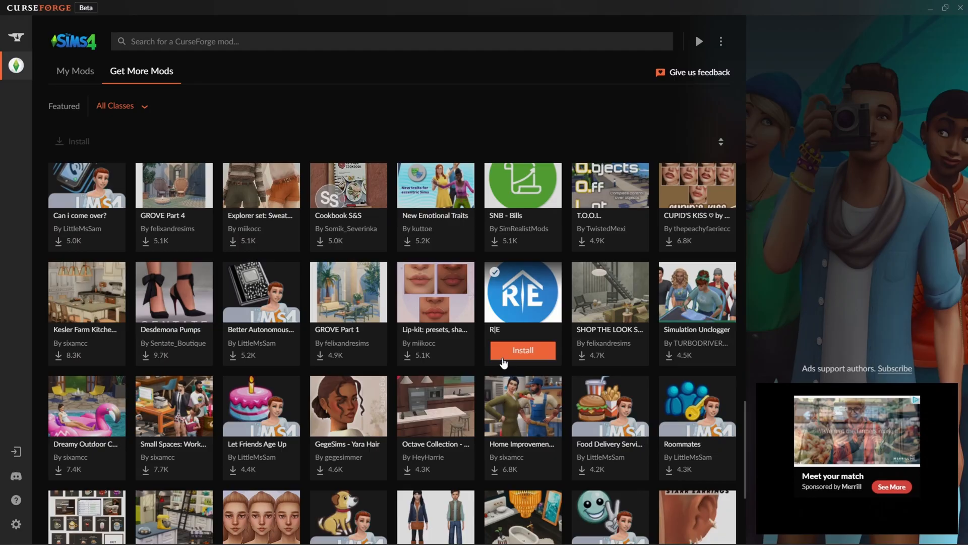
scroll(down, 3)
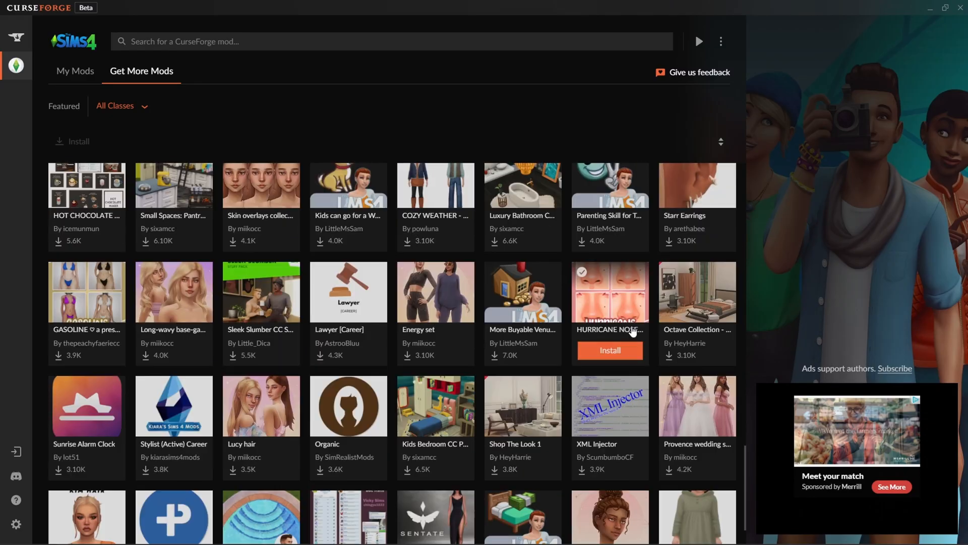
scroll(down, 3)
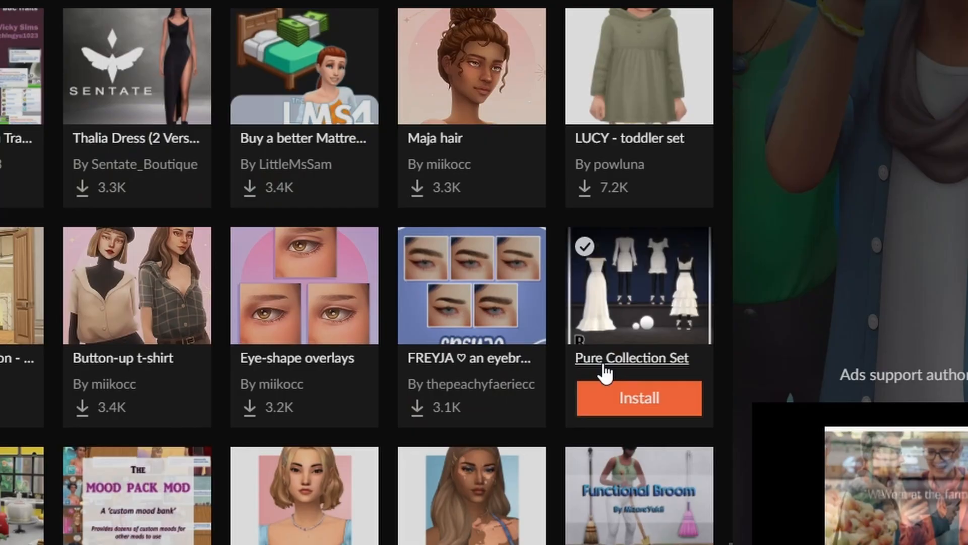
click(639, 398)
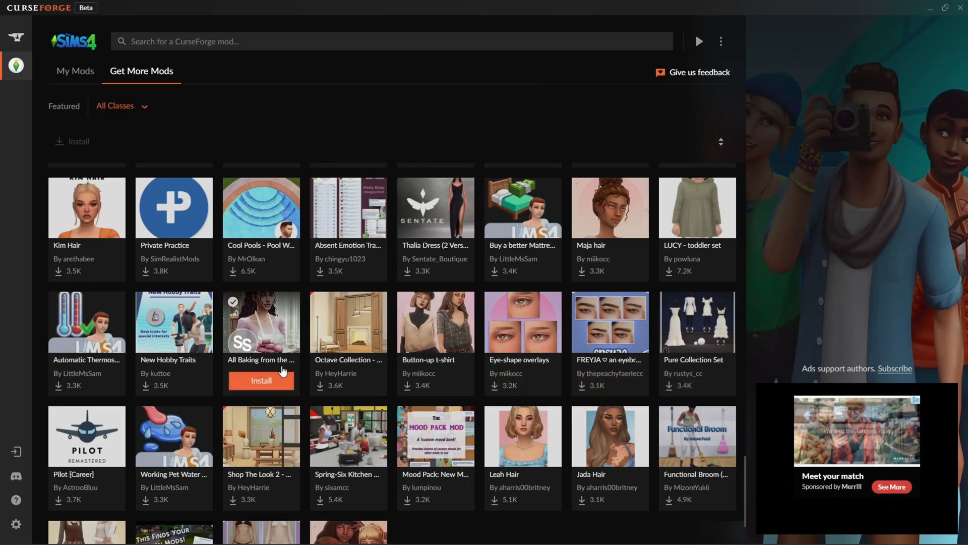
scroll(down, 3)
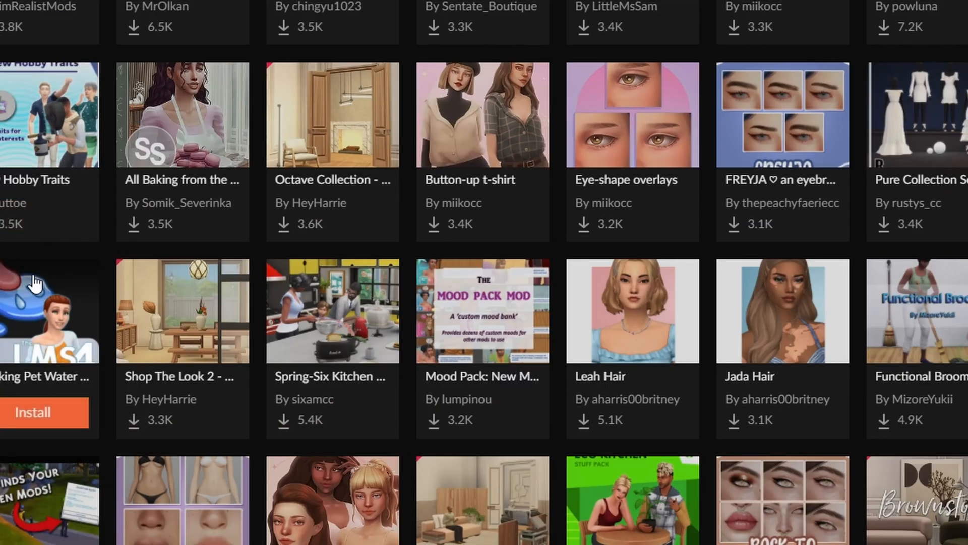
scroll(down, 3)
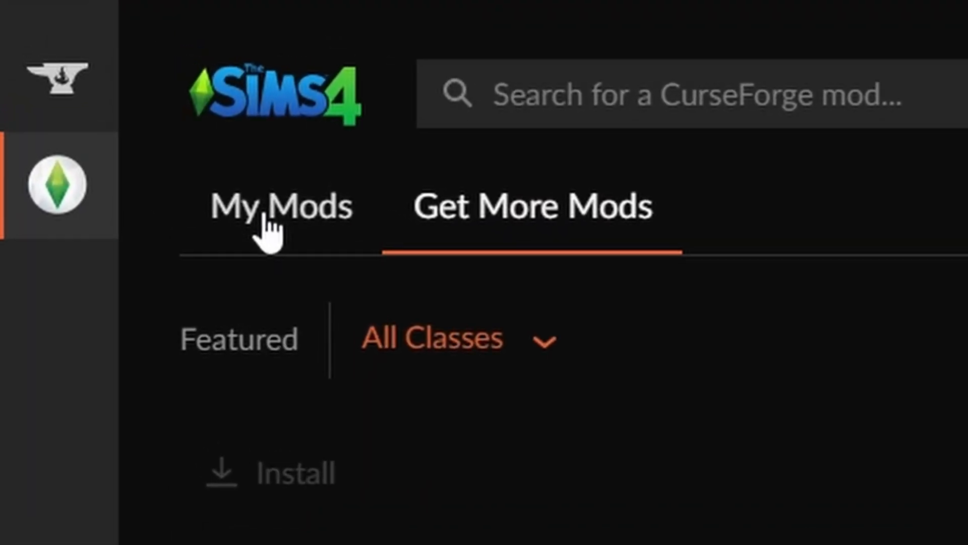
Step: Open My Mods and scroll through the grid of installed Sims 4 mods
click(75, 71)
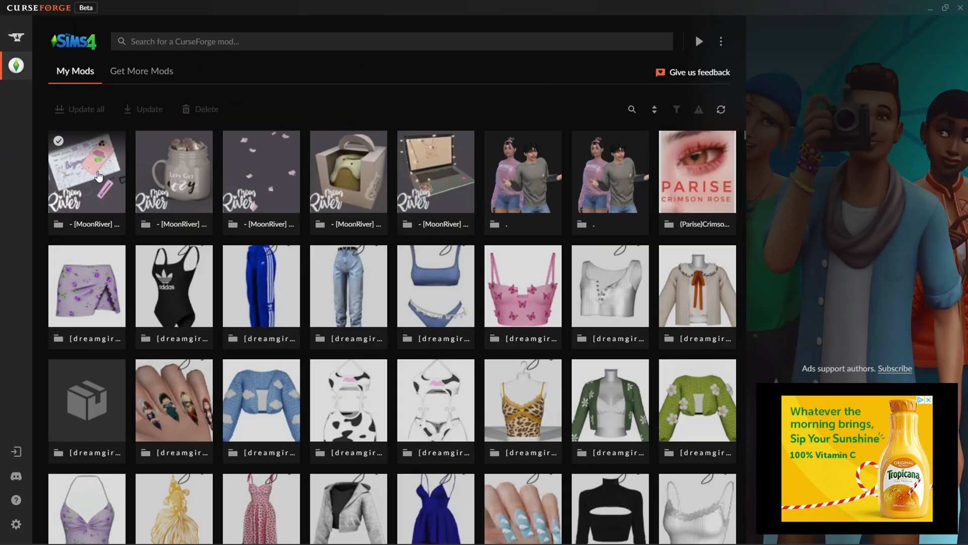
scroll(down, 3)
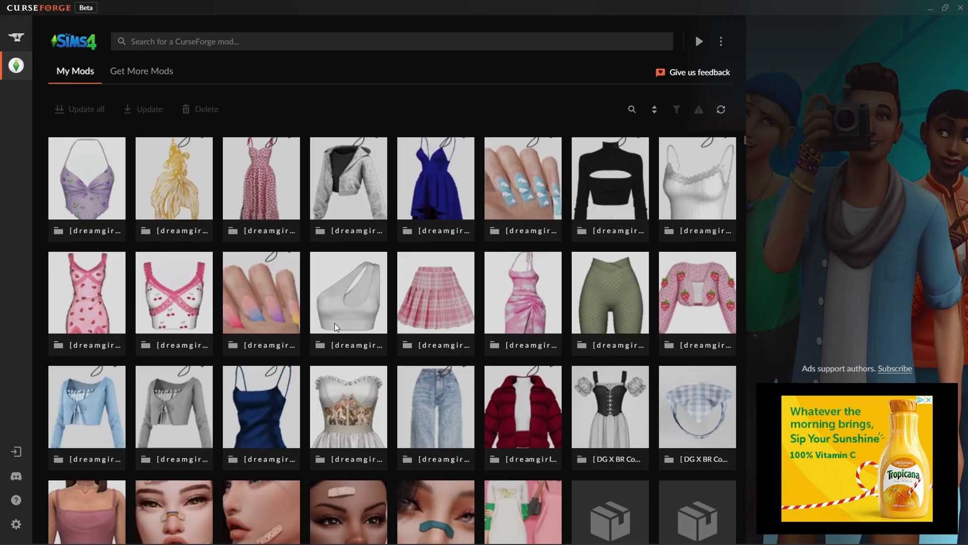
scroll(down, 3)
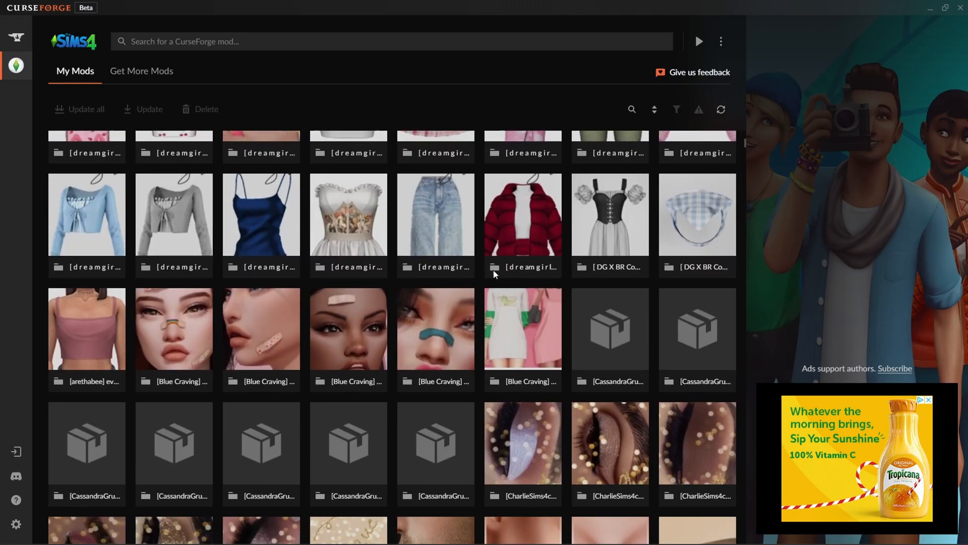
scroll(down, 3)
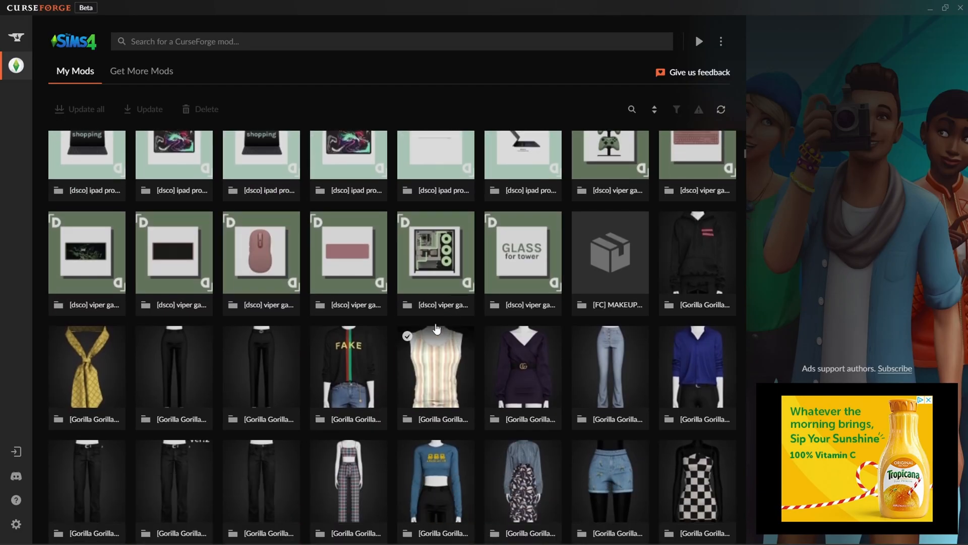
scroll(down, 3)
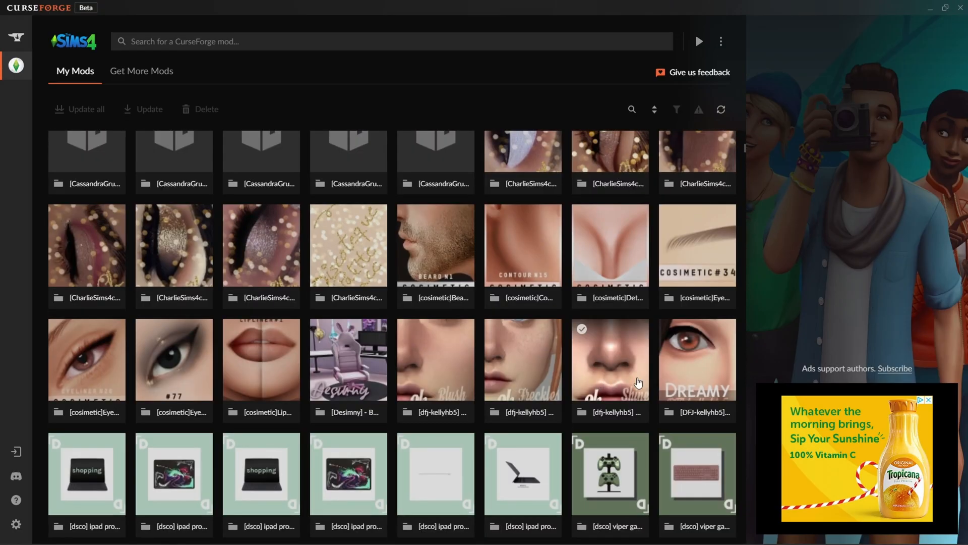
scroll(up, 3)
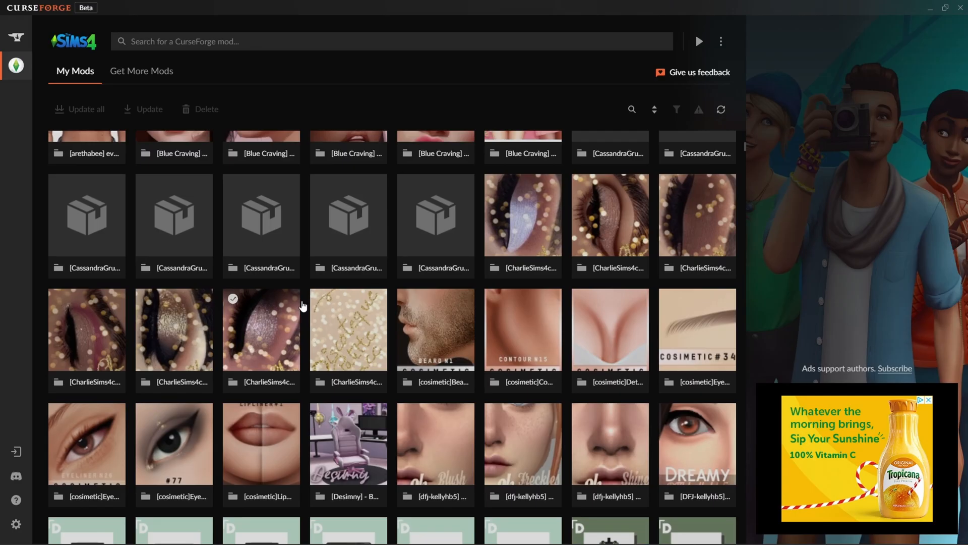
Step: Delete the Discoteque Eyeshadow 6 mod and scroll the remaining mods
click(262, 330)
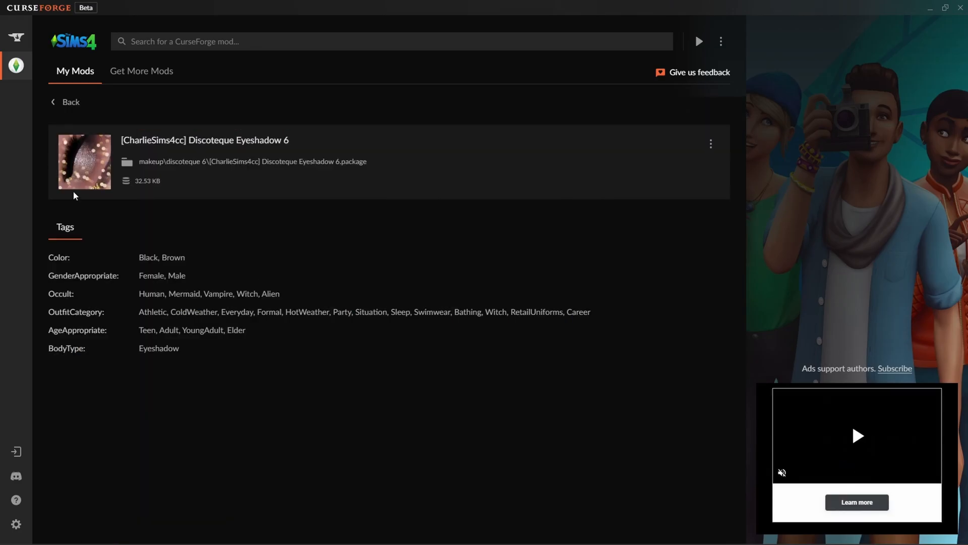
click(710, 144)
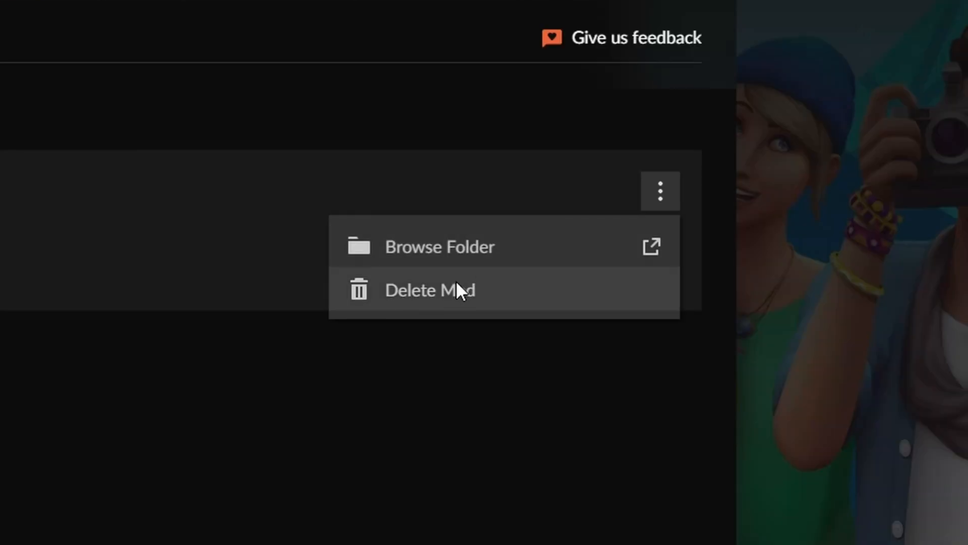
click(429, 290)
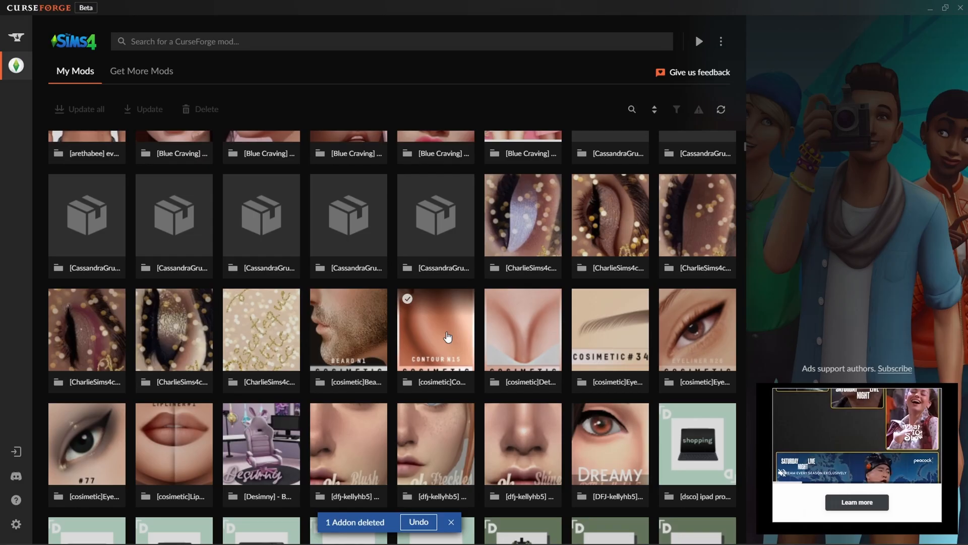
scroll(up, 3)
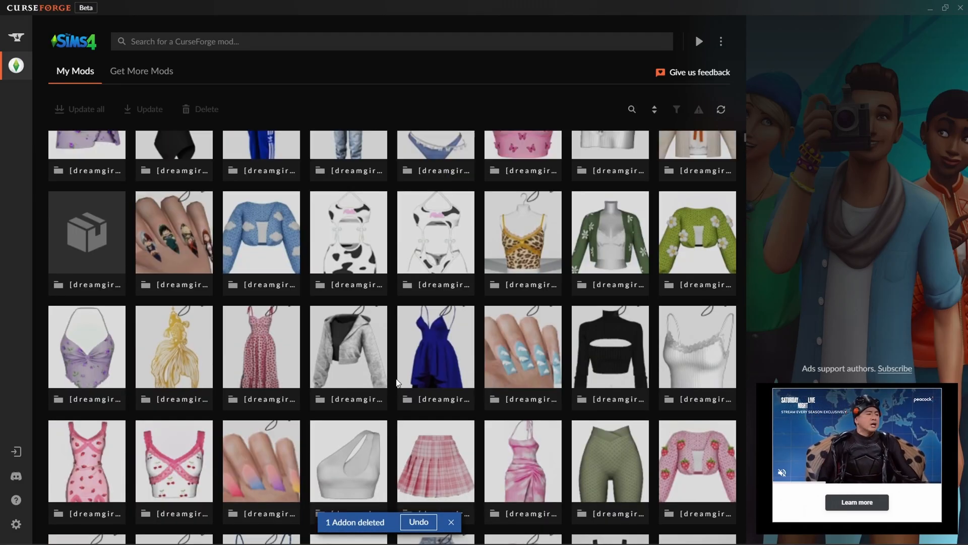
scroll(up, 3)
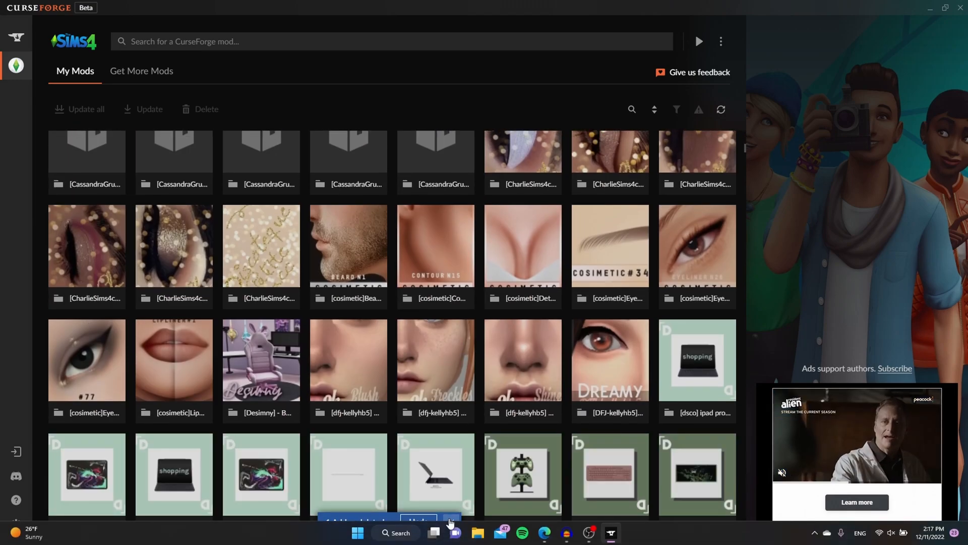
scroll(down, 3)
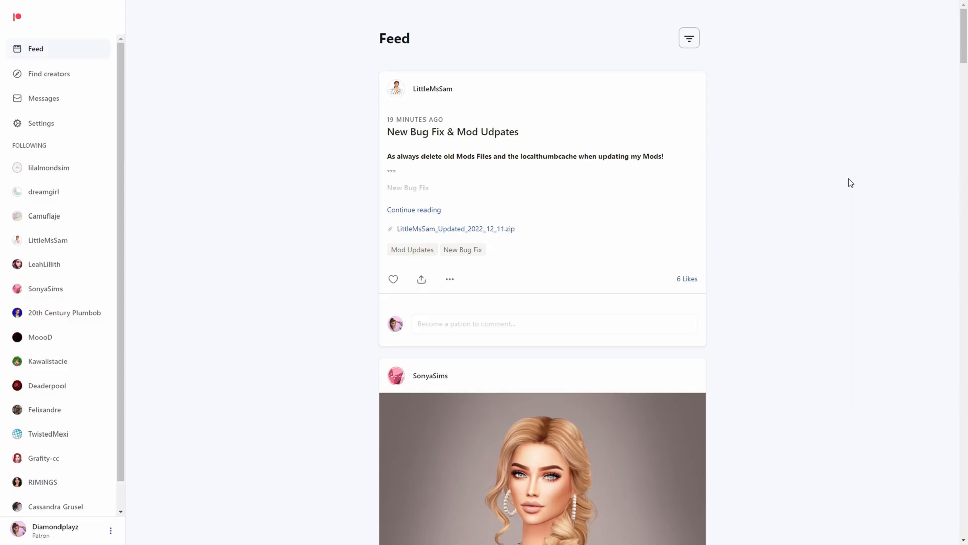
Step: Scroll the Patreon feed to SonyaSims' free Cotton hair posts
scroll(down, 3)
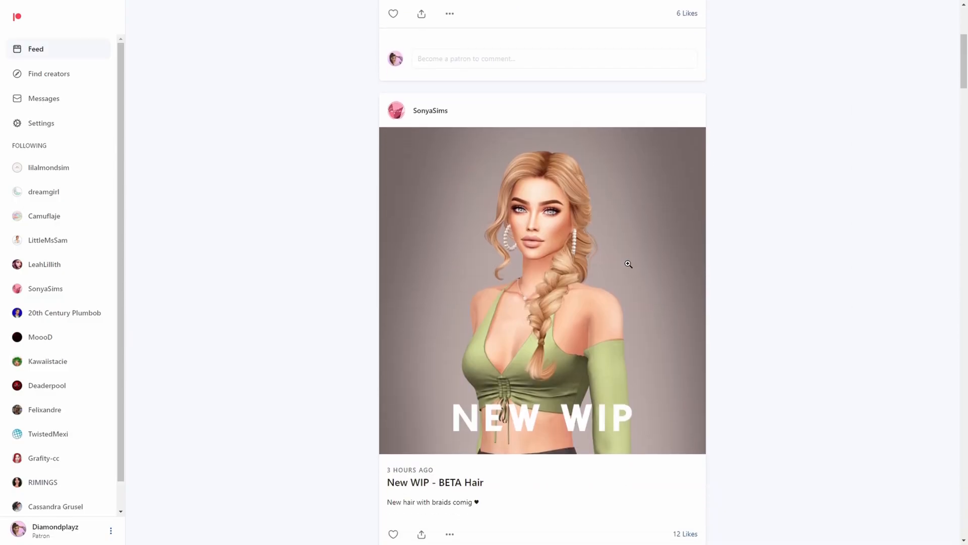
scroll(down, 3)
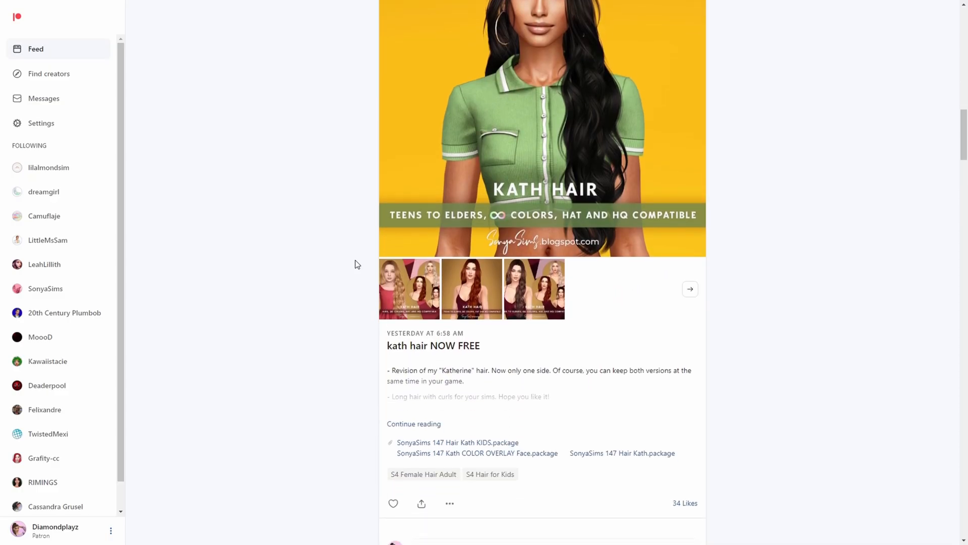
scroll(up, 3)
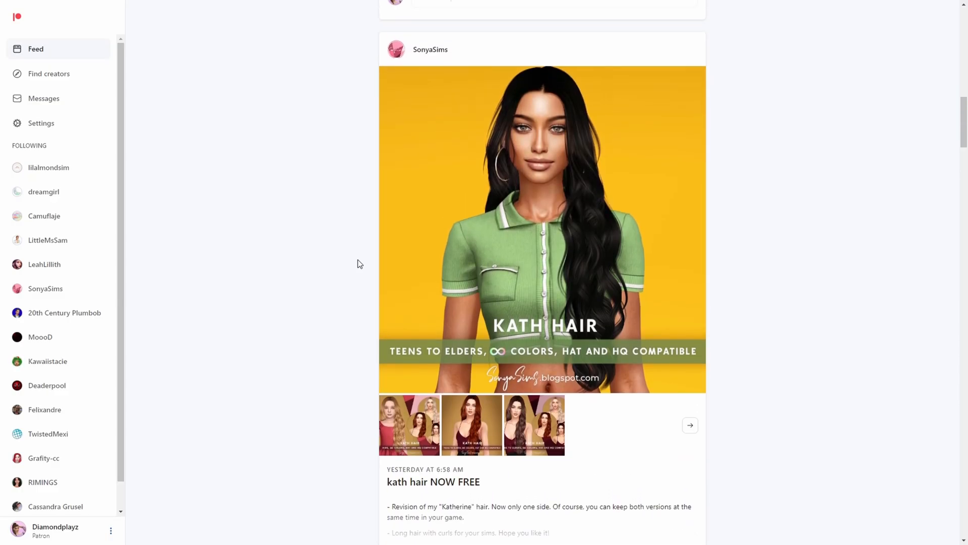
scroll(down, 3)
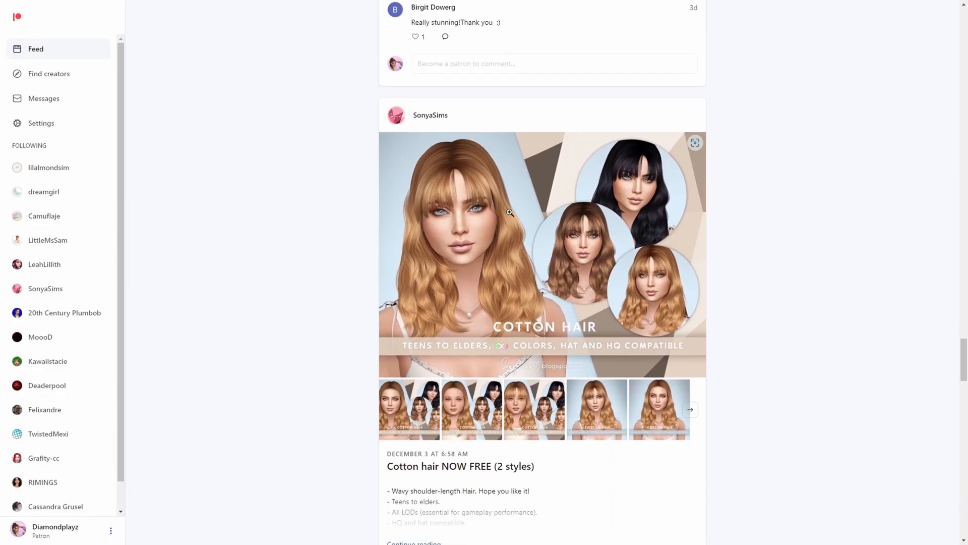
scroll(down, 3)
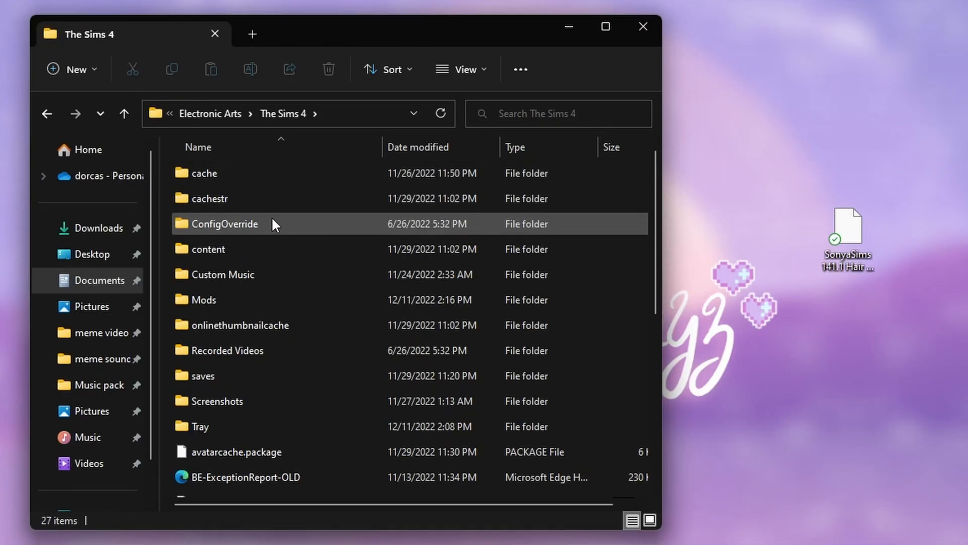
Step: Open the Mods folder under Documents > Electronic Arts > The Sims 4
double_click(203, 299)
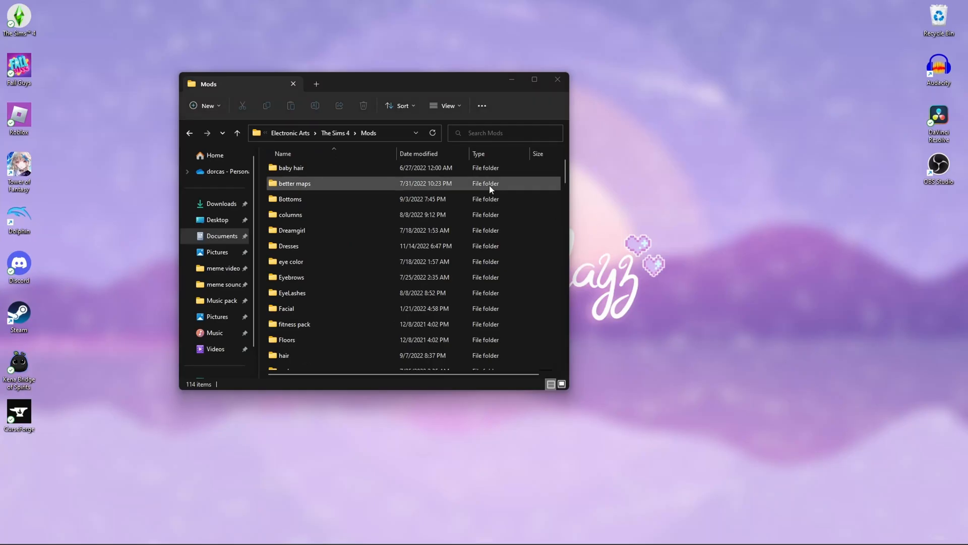
scroll(up, 3)
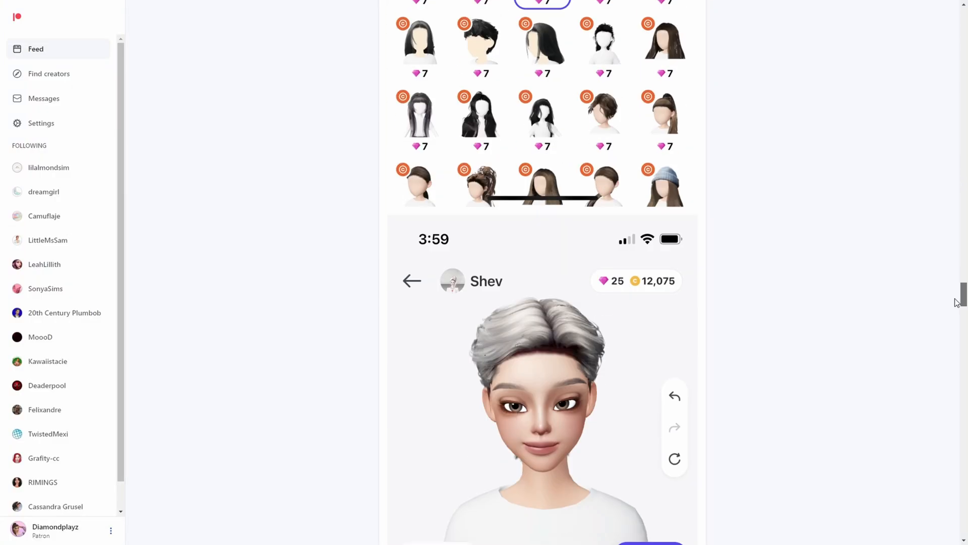
Step: Scroll to 20th Century Plumbob's Map Replacements Overhaul post and expand it with Continue reading
scroll(down, 3)
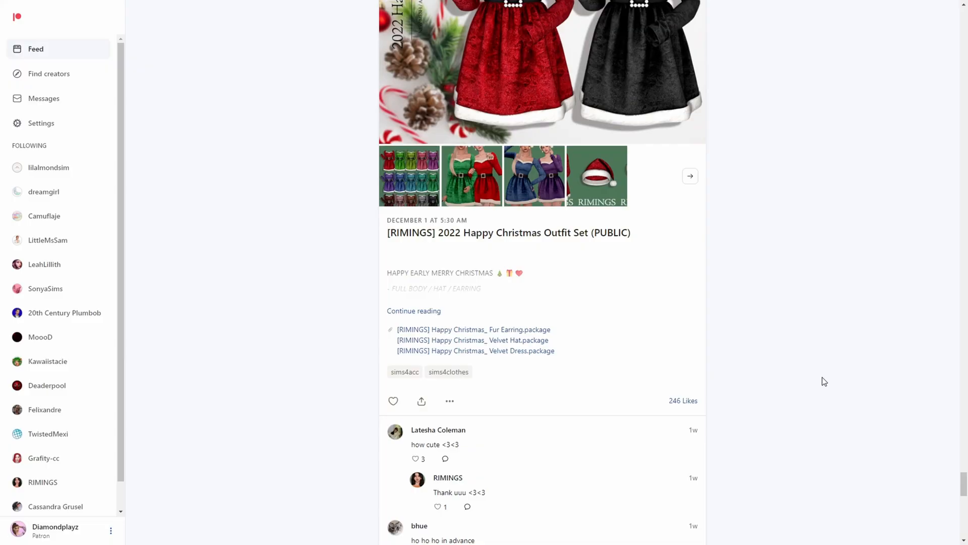
scroll(down, 3)
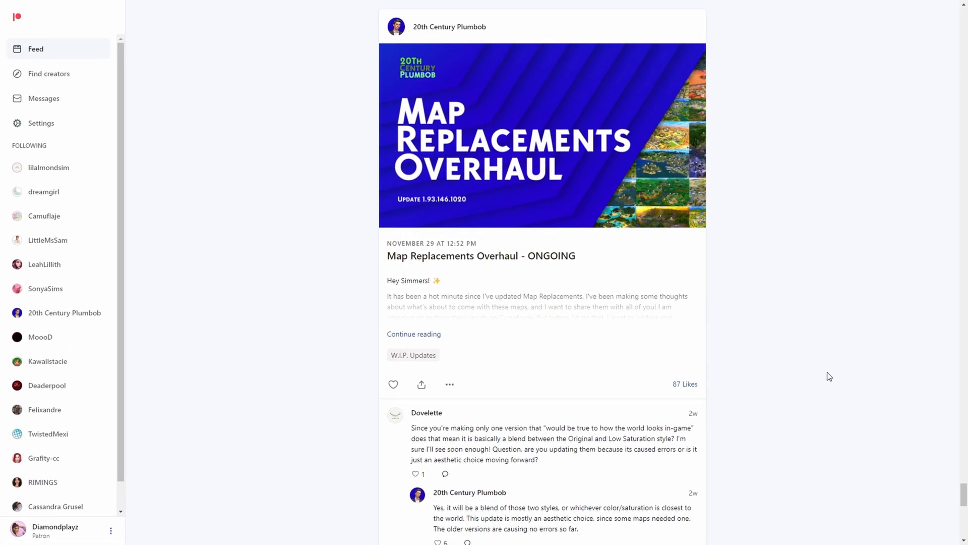
mouse_move(745, 336)
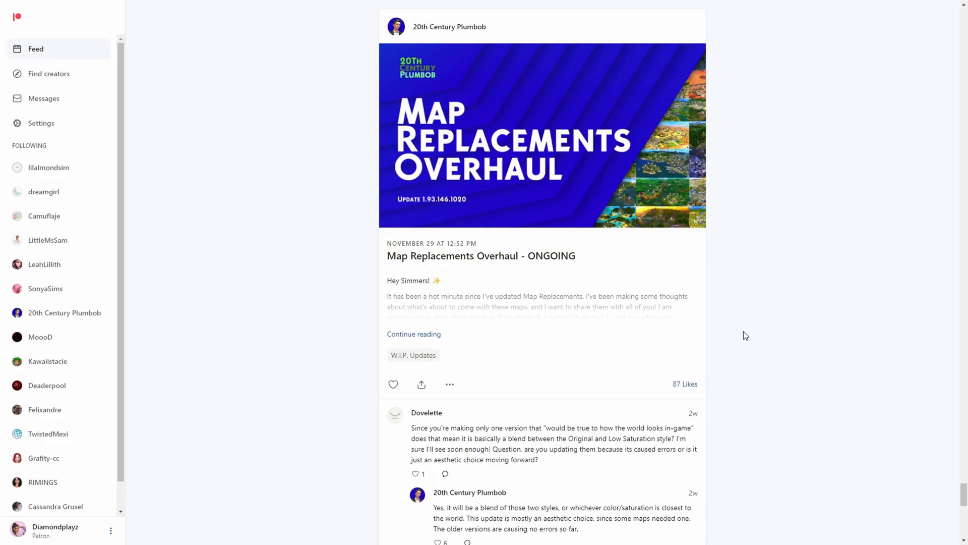
mouse_move(732, 341)
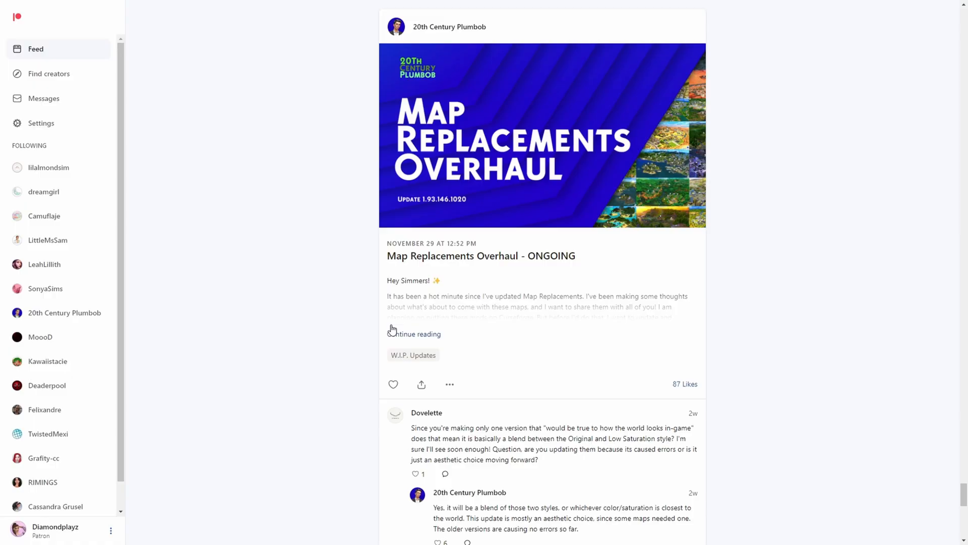
click(414, 334)
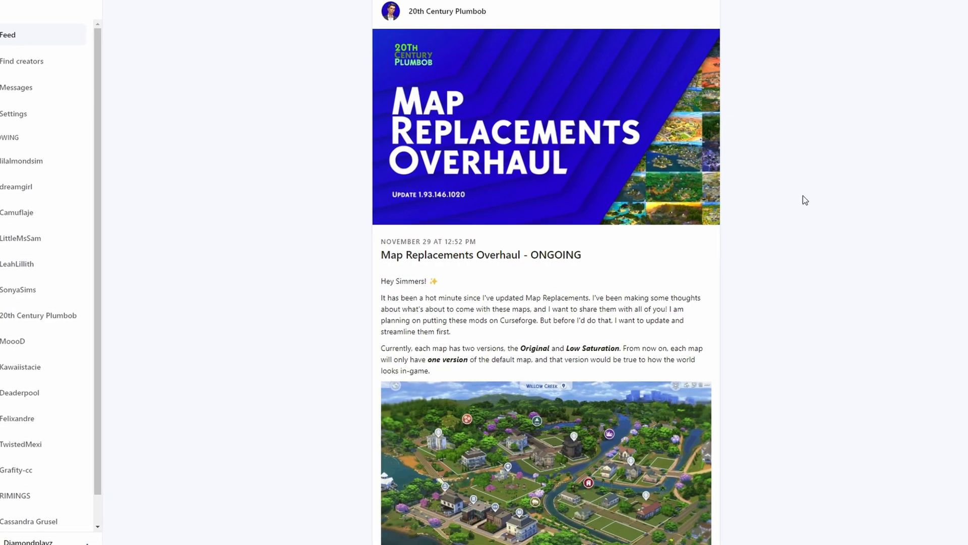
scroll(down, 3)
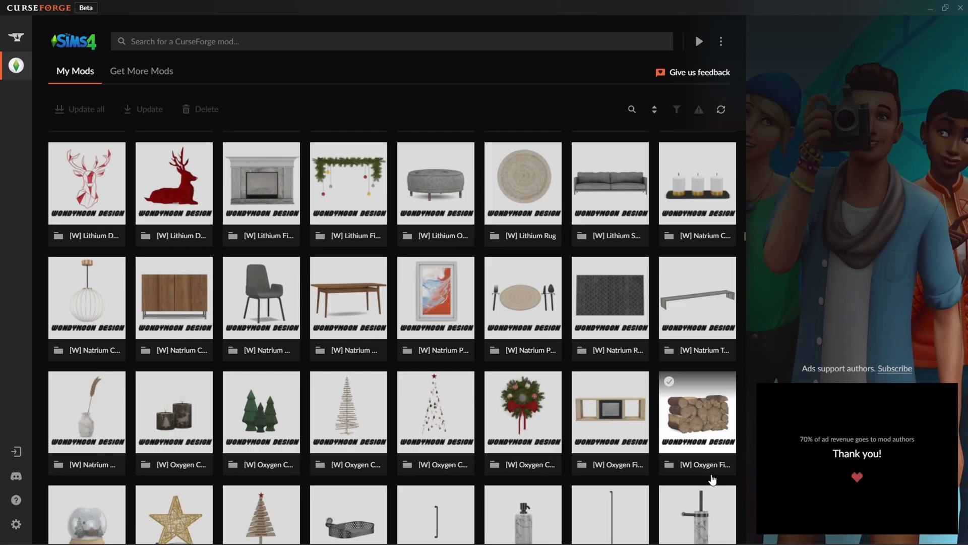
scroll(down, 3)
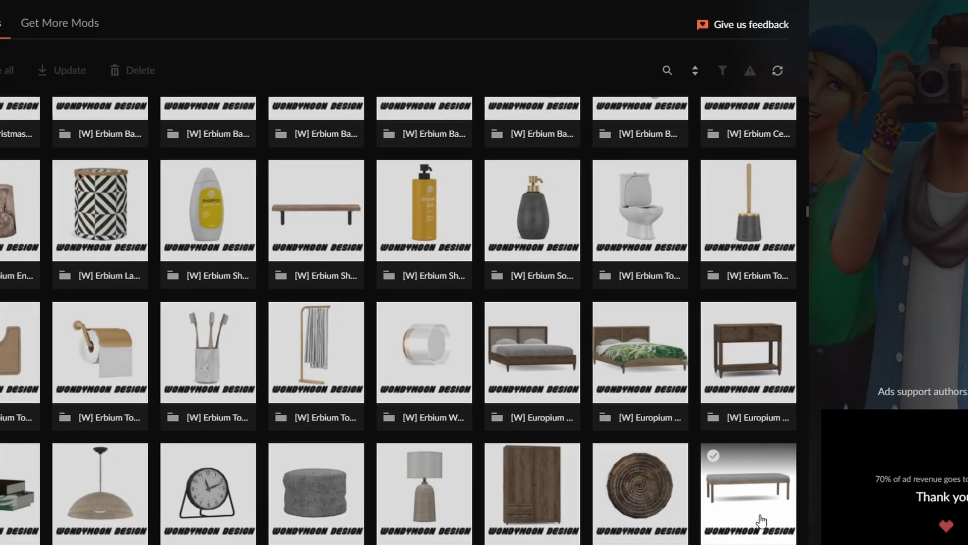
scroll(up, 3)
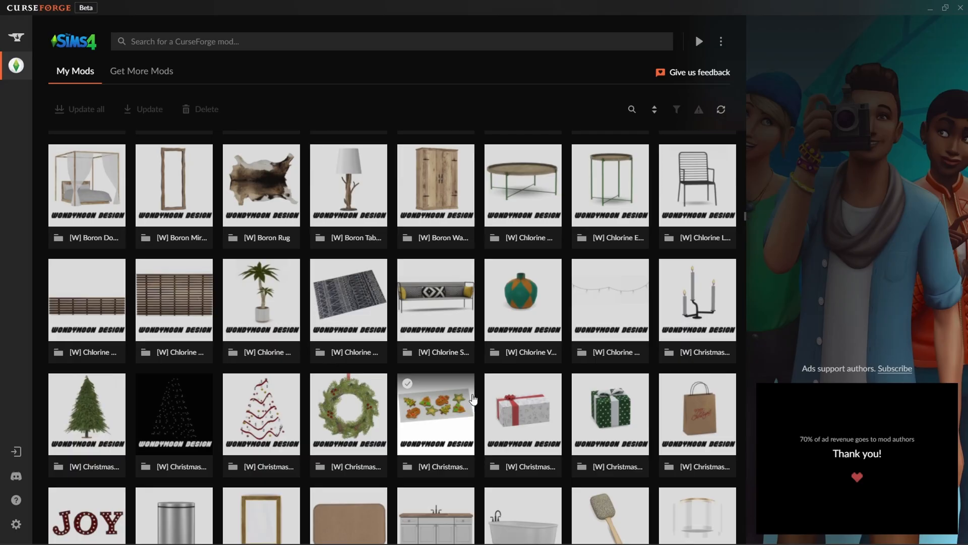
scroll(up, 3)
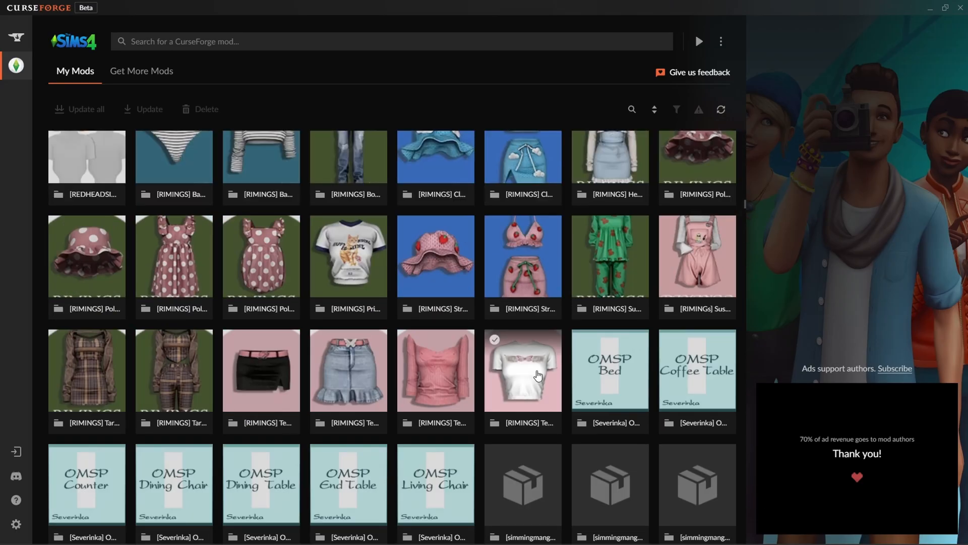
scroll(down, 3)
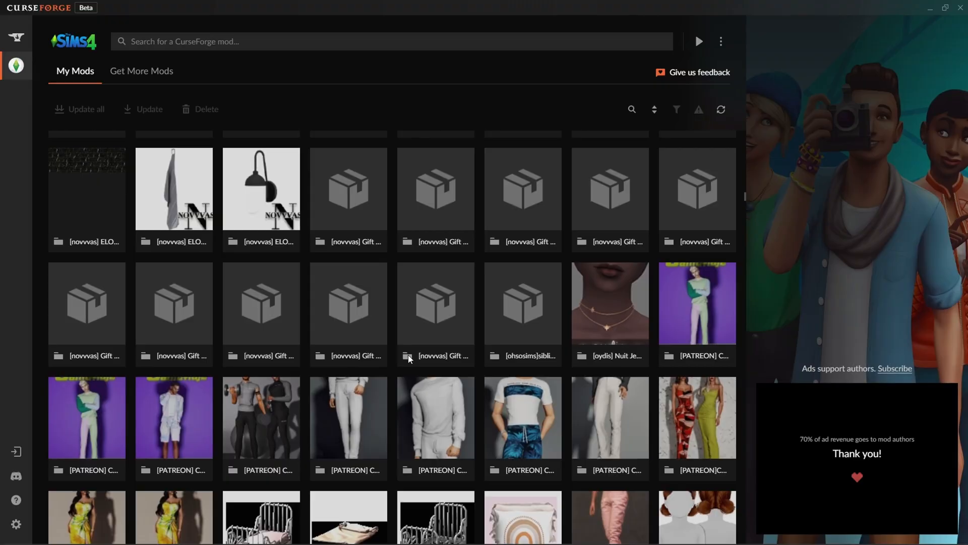
scroll(up, 3)
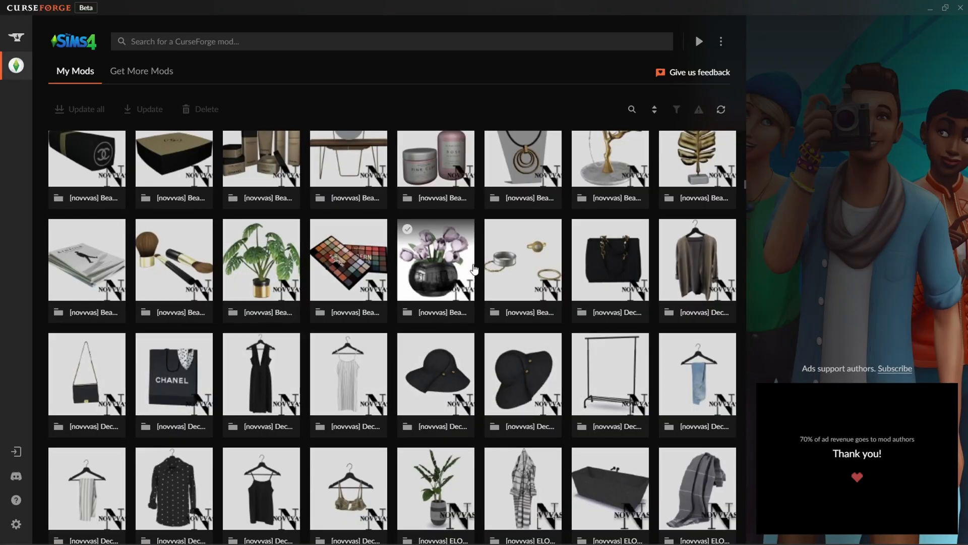
scroll(down, 3)
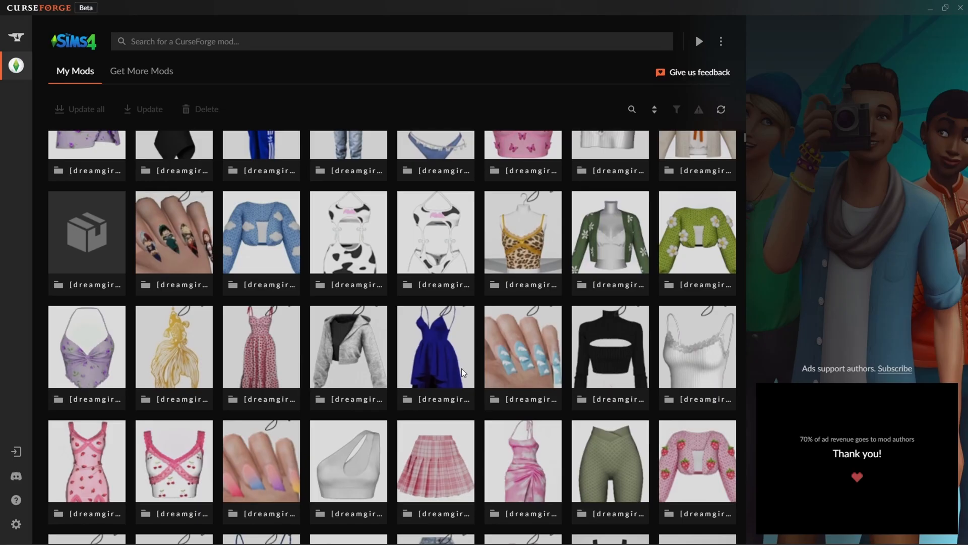
click(142, 71)
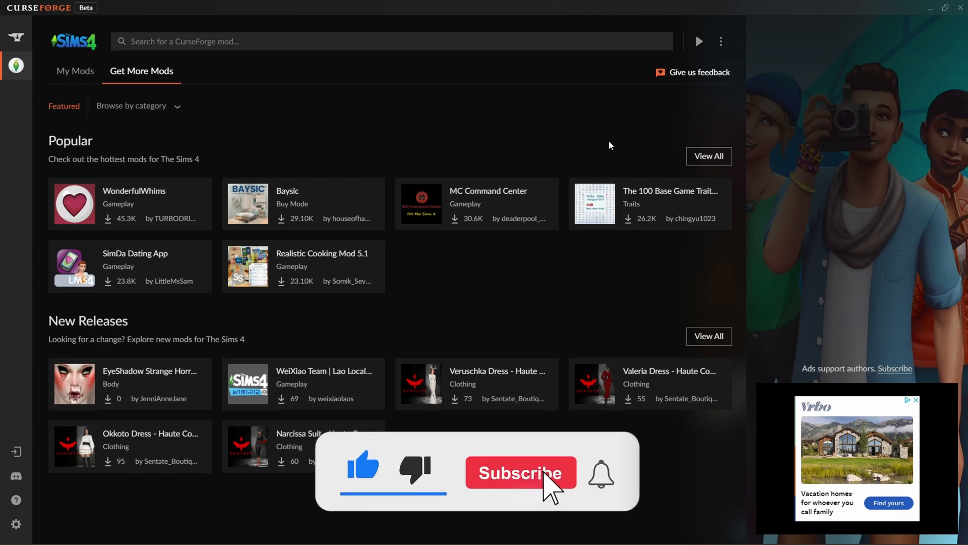
Step: Switch to Get More Mods to show the Featured Sims 4 mods page
click(520, 472)
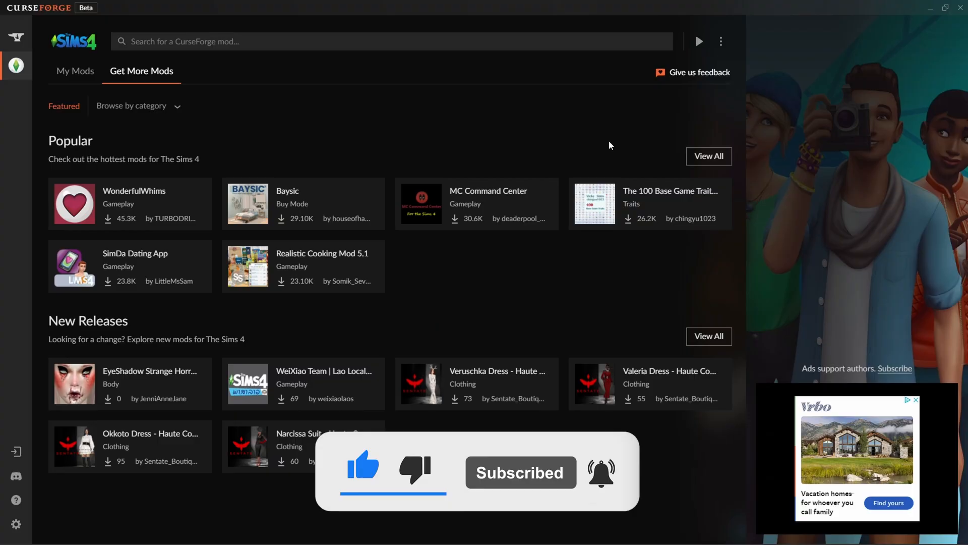